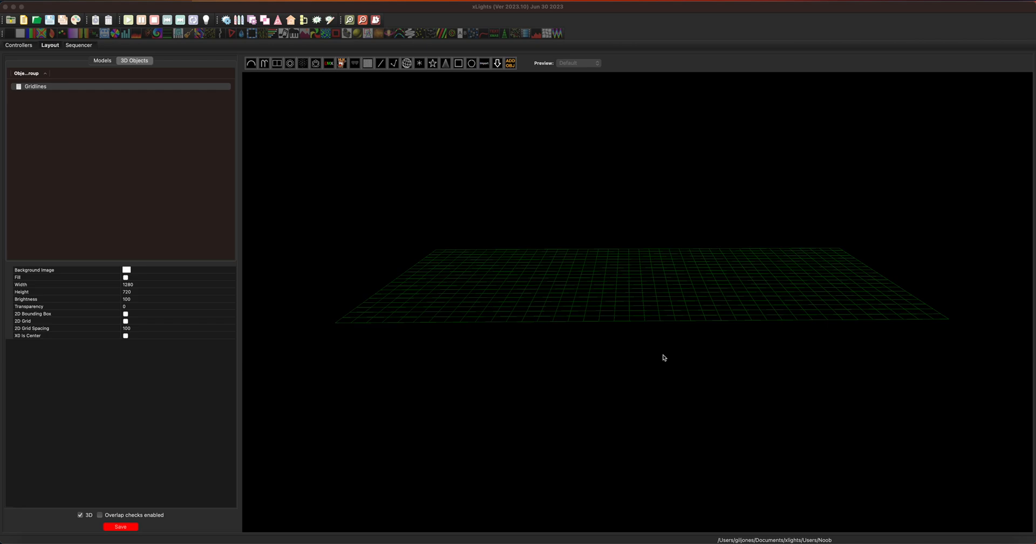
{"action": "mouse_move", "coordinate": [663, 150]}
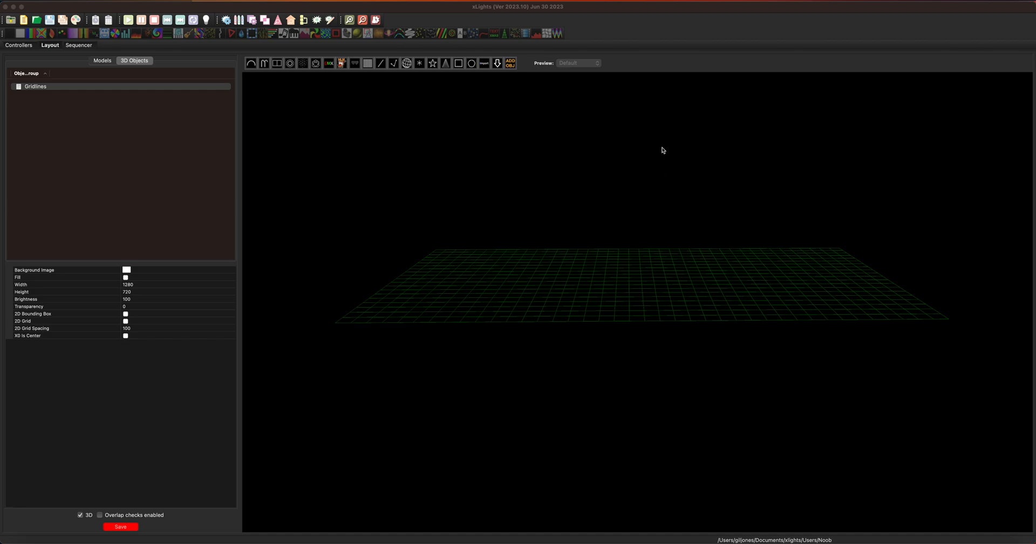
{"action": "mouse_move", "coordinate": [636, 385]}
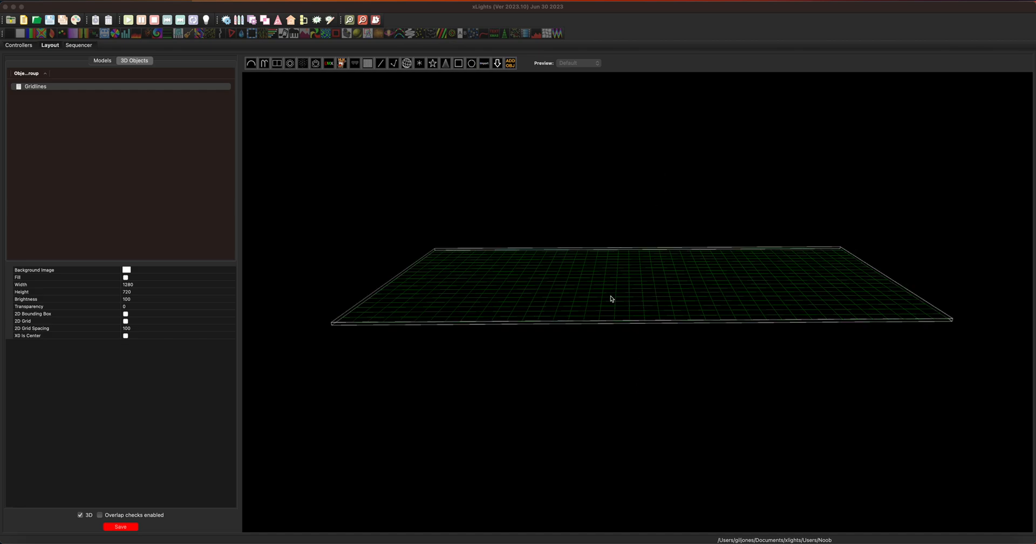
{"action": "mouse_move", "coordinate": [677, 309]}
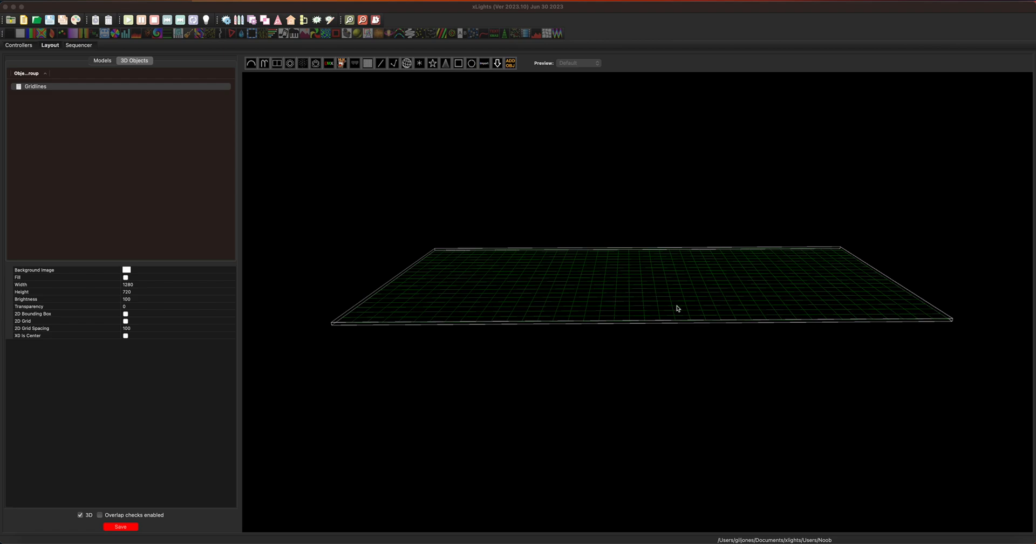
Make the floor Gridlines red and add an upright green Gridlines-2 with width 2000
{"action": "left_click_drag", "start_coordinate": [677, 309], "coordinate": [727, 372]}
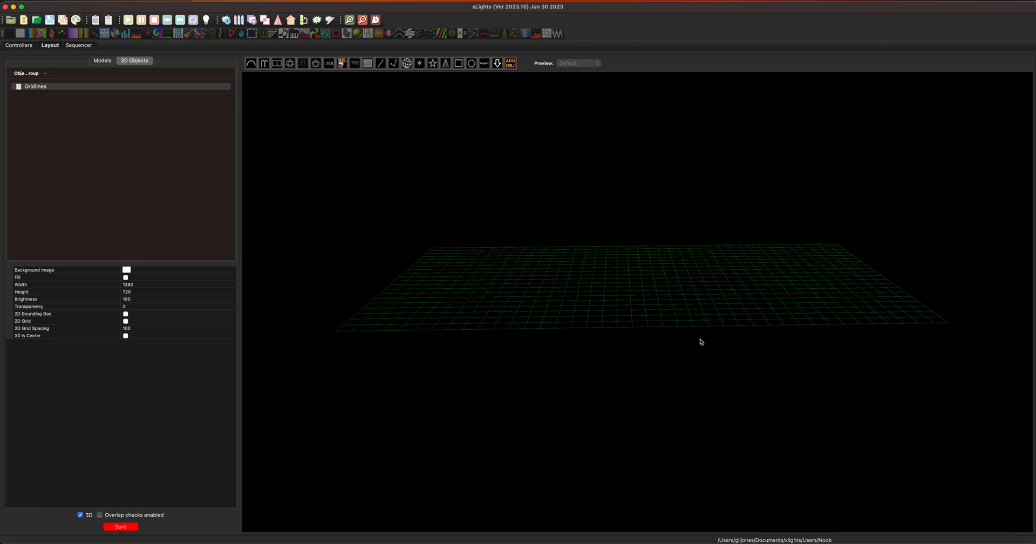
{"action": "left_click", "coordinate": [36, 86]}
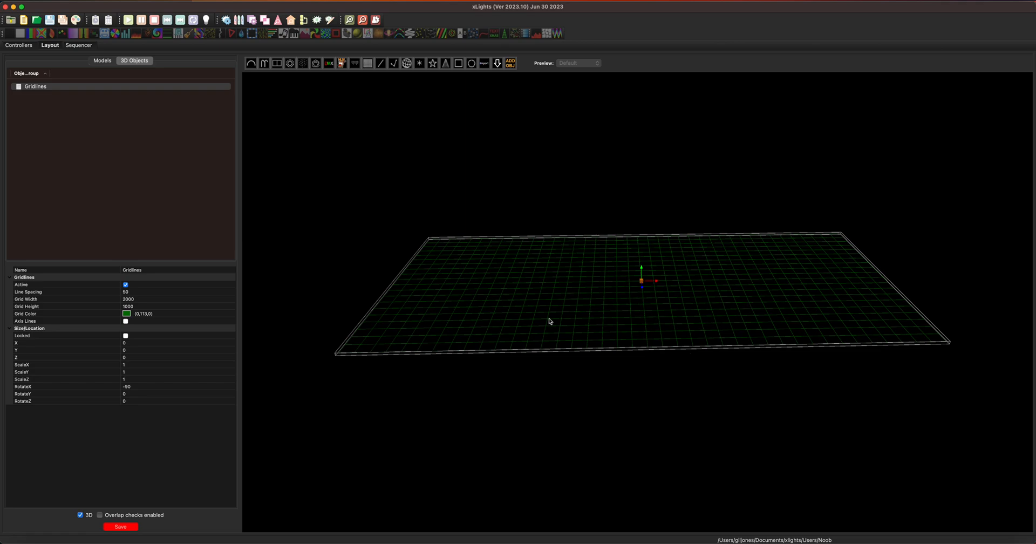
{"action": "mouse_move", "coordinate": [163, 148]}
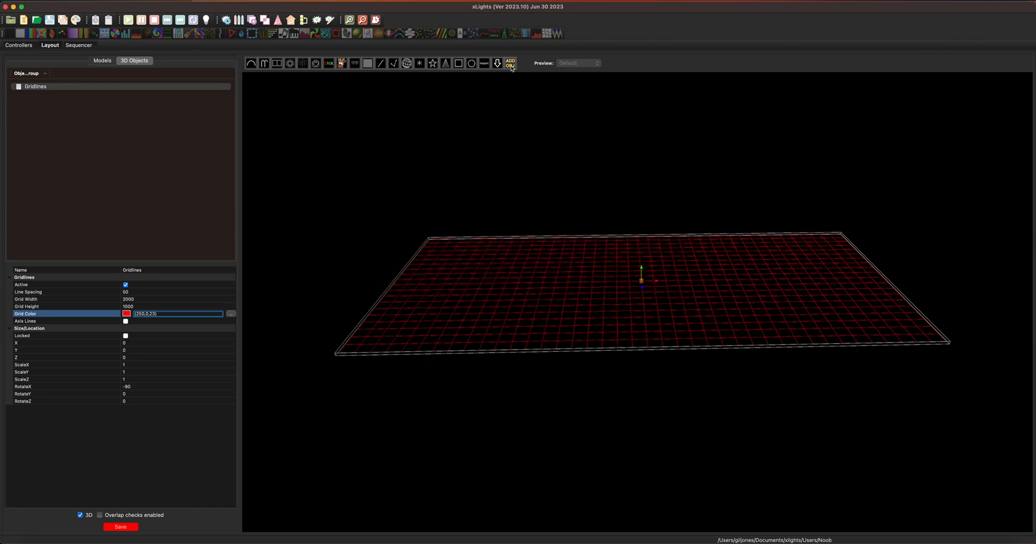
{"action": "left_click", "coordinate": [510, 63]}
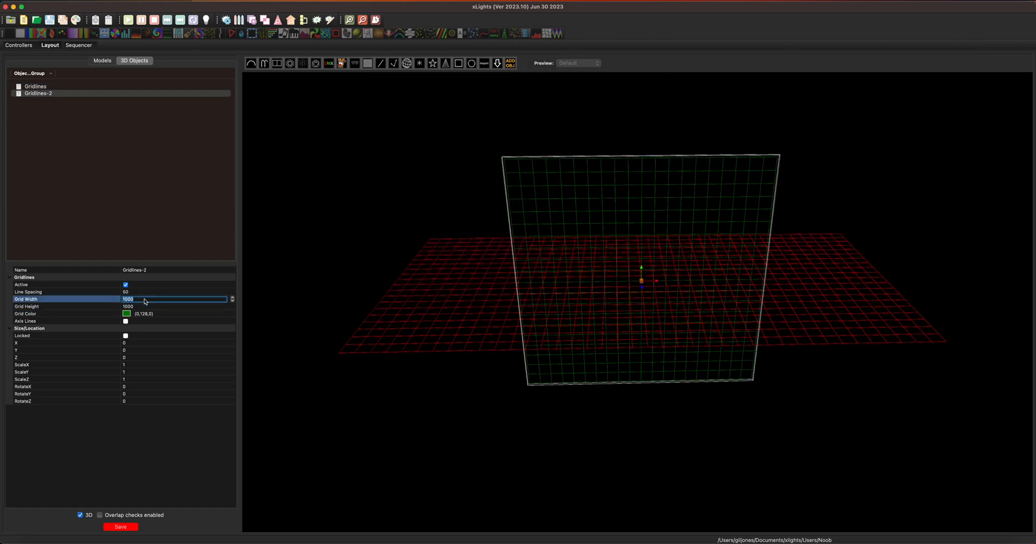
{"action": "type", "text": "2000"}
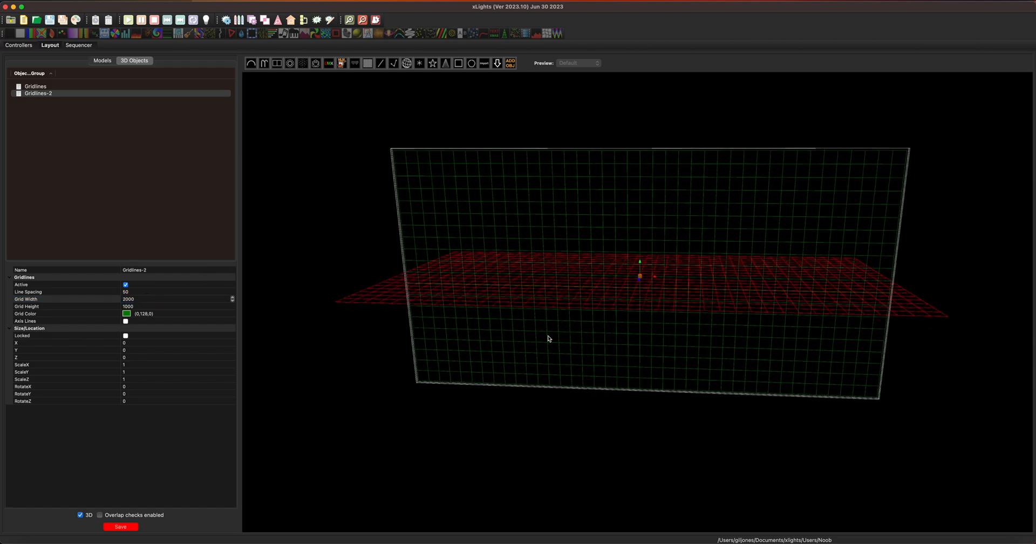
{"action": "left_click_drag", "start_coordinate": [548, 339], "coordinate": [601, 294]}
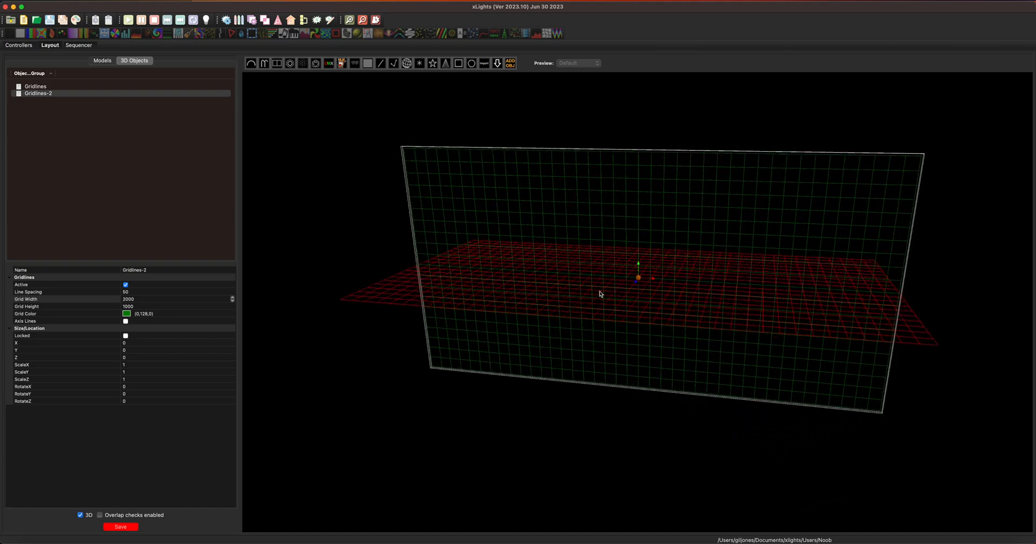
{"action": "mouse_move", "coordinate": [646, 212]}
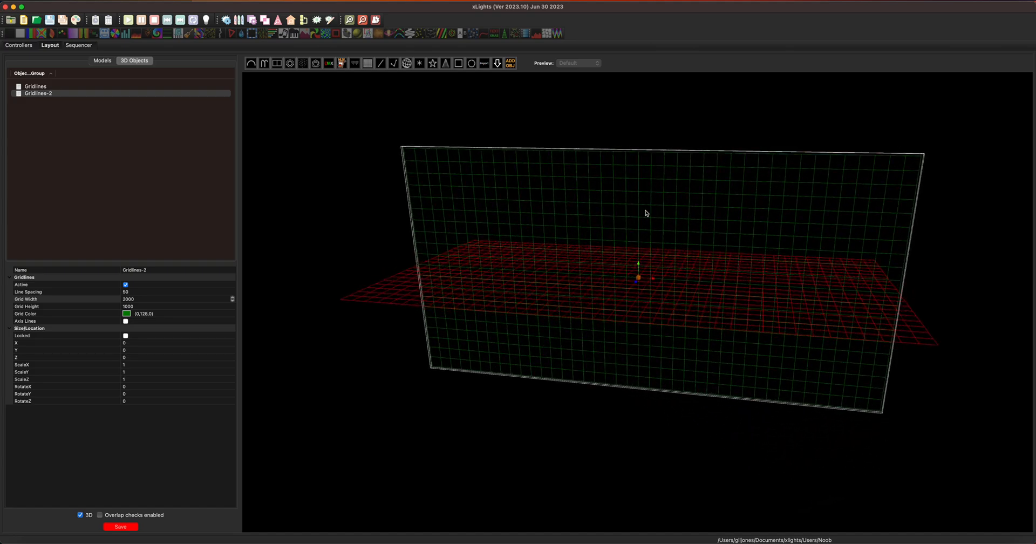
{"action": "left_click_drag", "start_coordinate": [645, 213], "coordinate": [631, 359]}
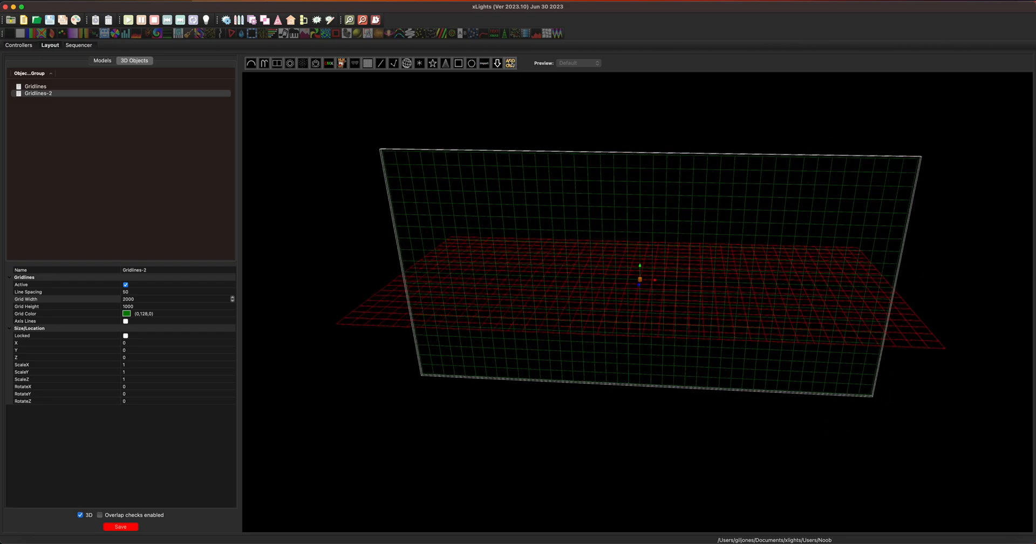
Add Gridlines-3 with RotateY 90 and a blue grid colour
{"action": "left_click", "coordinate": [510, 62]}
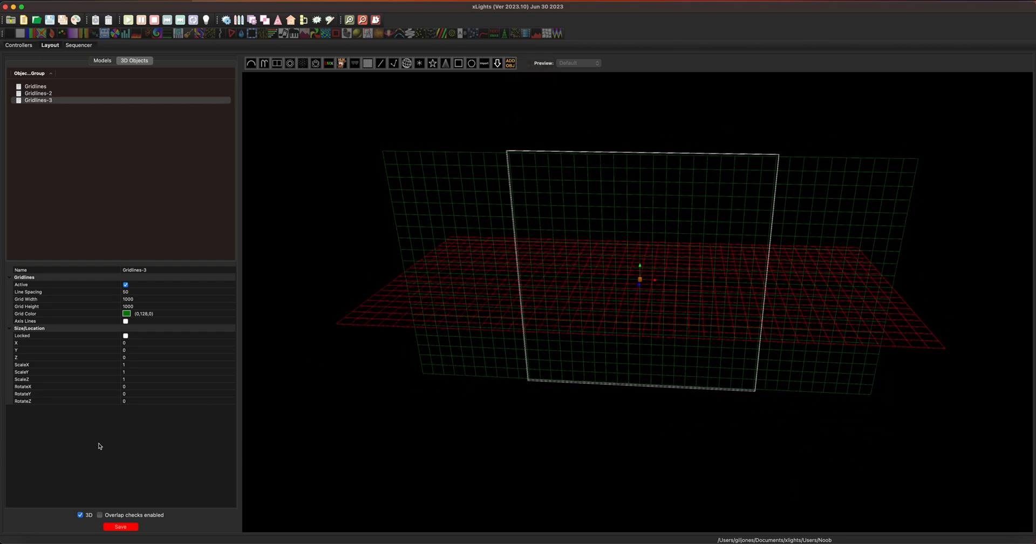
{"action": "left_click", "coordinate": [146, 394]}
{"action": "type", "text": "90"}
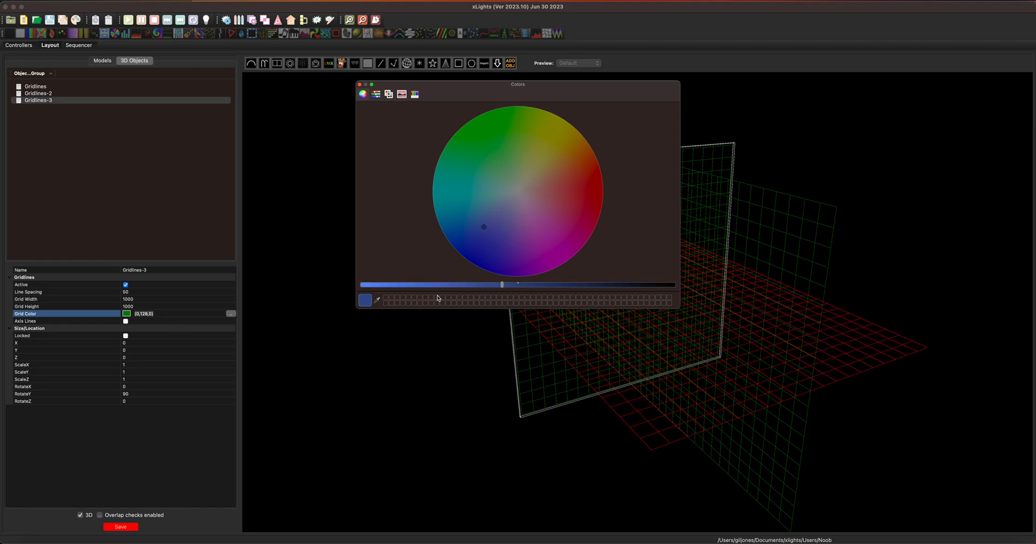
{"action": "left_click_drag", "start_coordinate": [502, 284], "coordinate": [421, 285]}
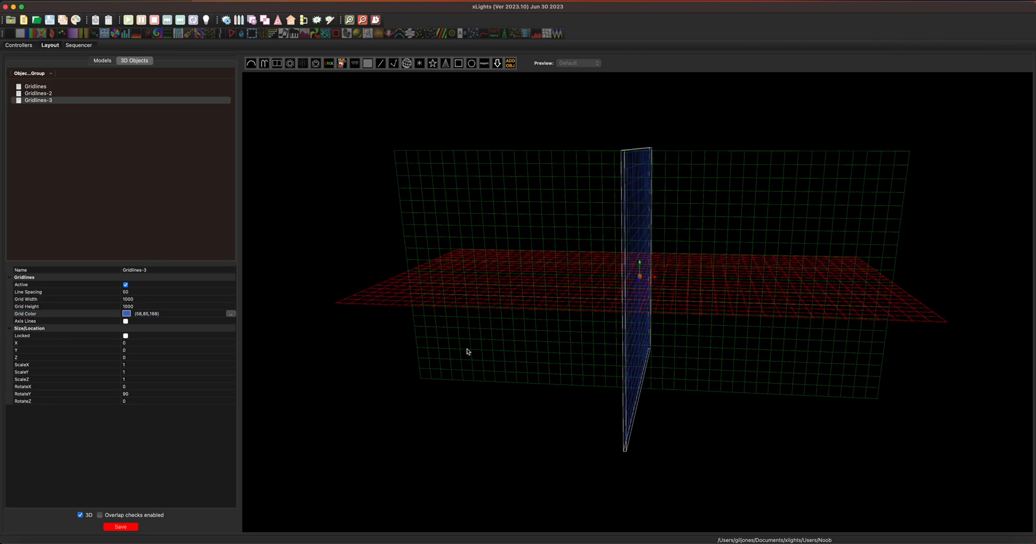
{"action": "left_click_drag", "start_coordinate": [467, 351], "coordinate": [456, 358]}
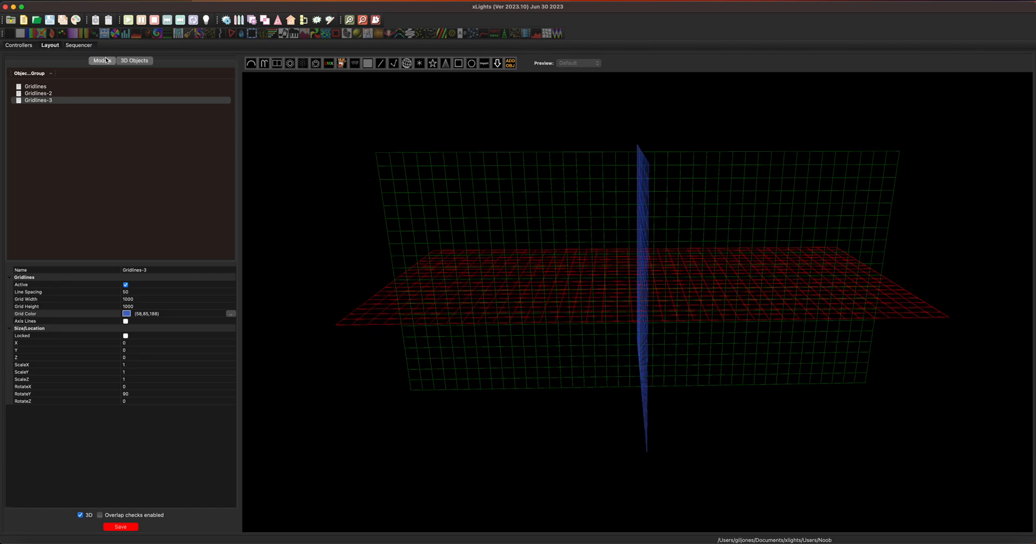
Show the models list and orbit around the crossing red, green and blue grid planes
{"action": "left_click", "coordinate": [102, 60]}
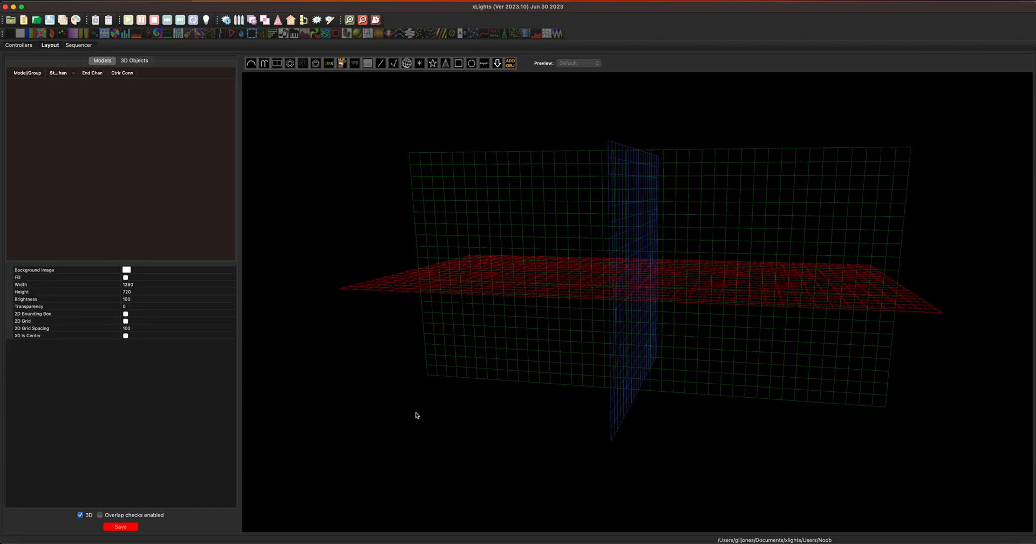
{"action": "left_click_drag", "start_coordinate": [416, 415], "coordinate": [498, 317]}
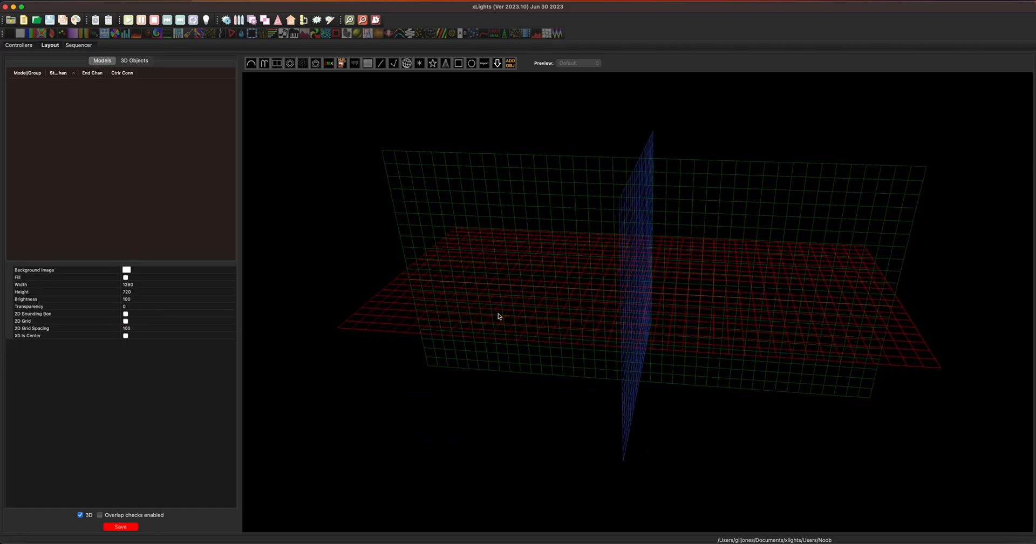
{"action": "left_click_drag", "start_coordinate": [498, 316], "coordinate": [404, 327]}
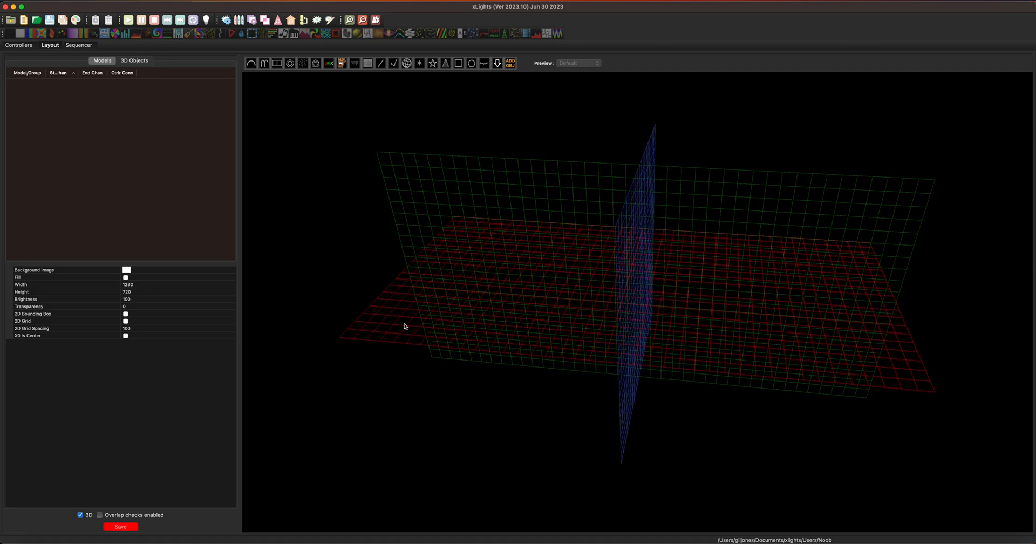
{"action": "left_click_drag", "start_coordinate": [405, 326], "coordinate": [529, 347]}
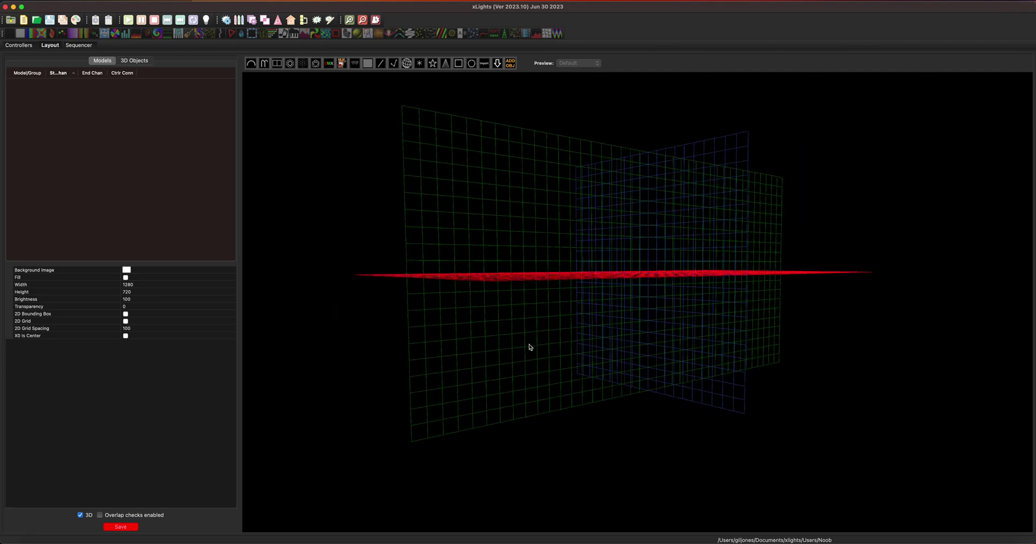
{"action": "left_click_drag", "start_coordinate": [529, 347], "coordinate": [445, 280]}
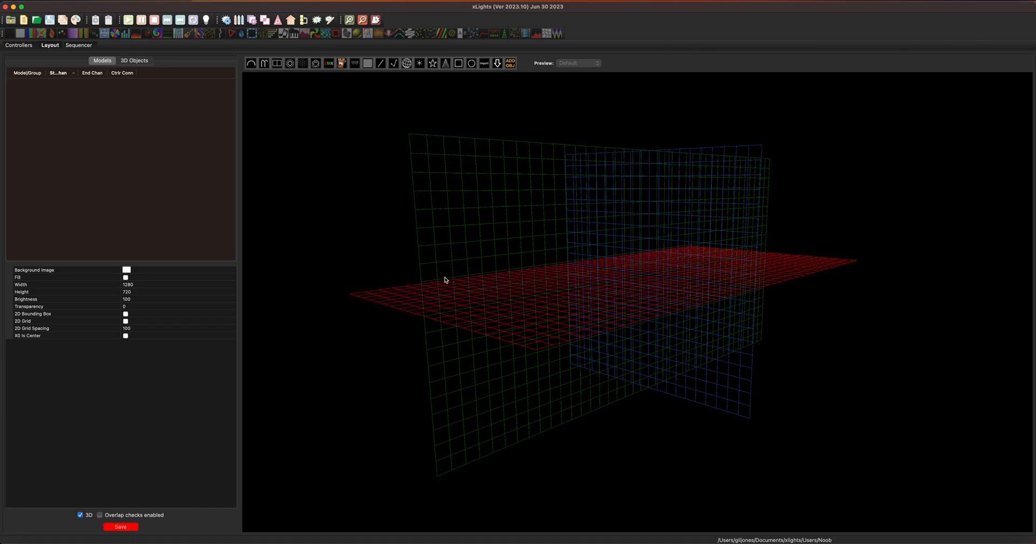
{"action": "left_click_drag", "start_coordinate": [445, 279], "coordinate": [582, 268]}
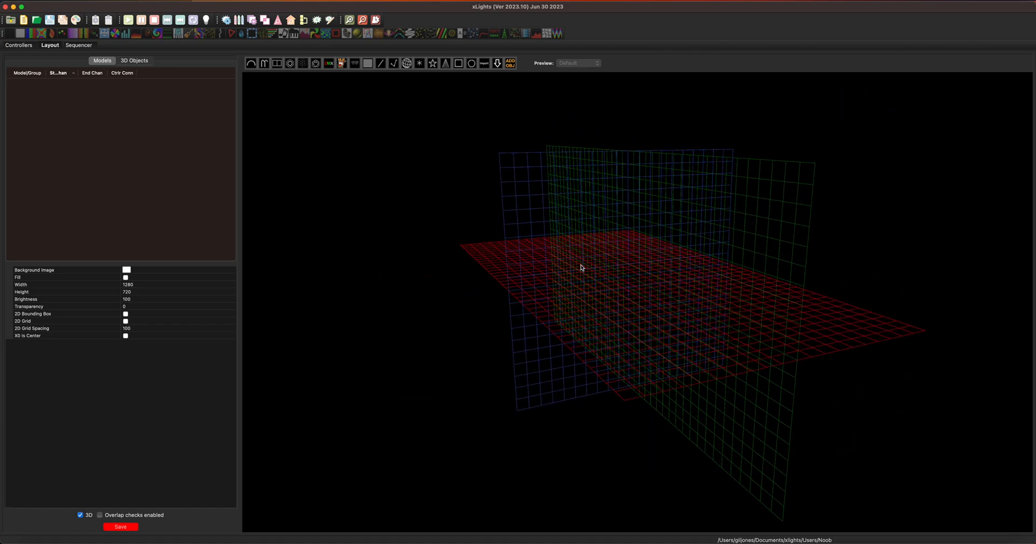
{"action": "mouse_move", "coordinate": [504, 355]}
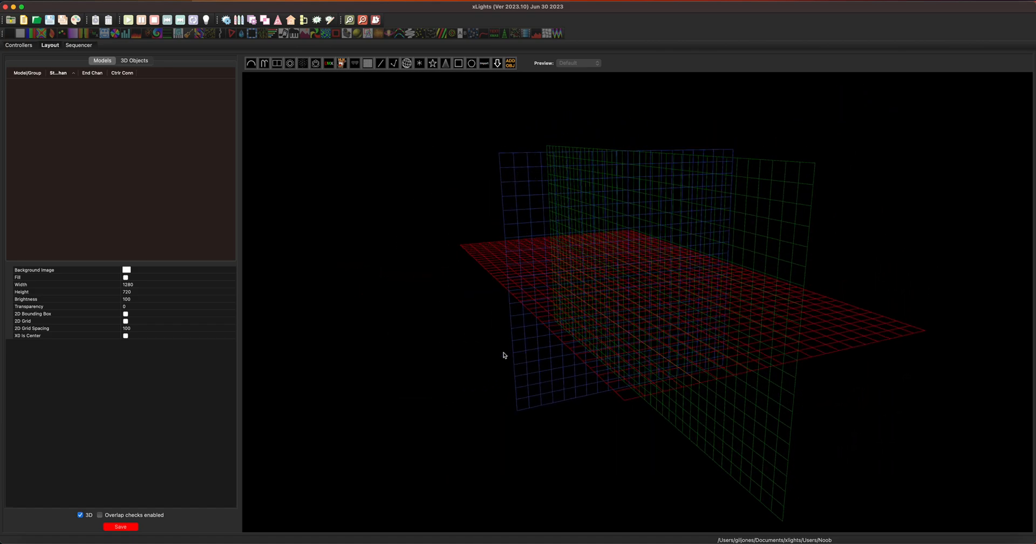
{"action": "left_click_drag", "start_coordinate": [503, 356], "coordinate": [593, 336]}
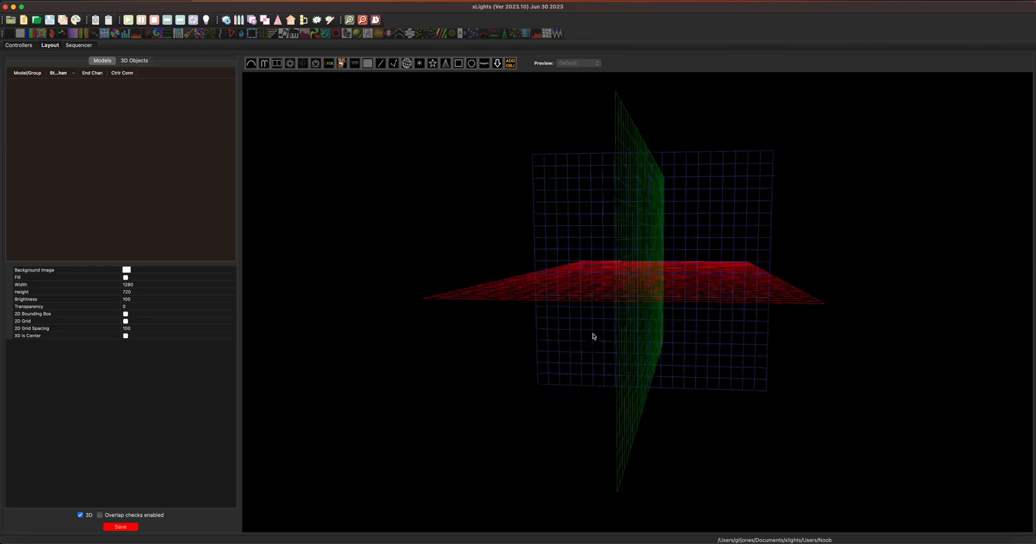
{"action": "left_click_drag", "start_coordinate": [592, 335], "coordinate": [509, 359]}
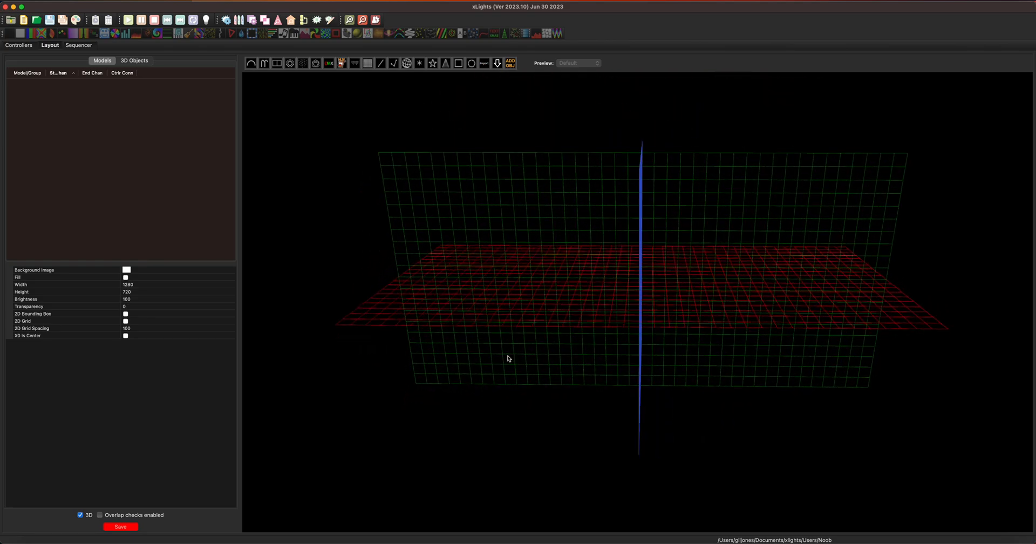
{"action": "left_click_drag", "start_coordinate": [509, 359], "coordinate": [708, 347]}
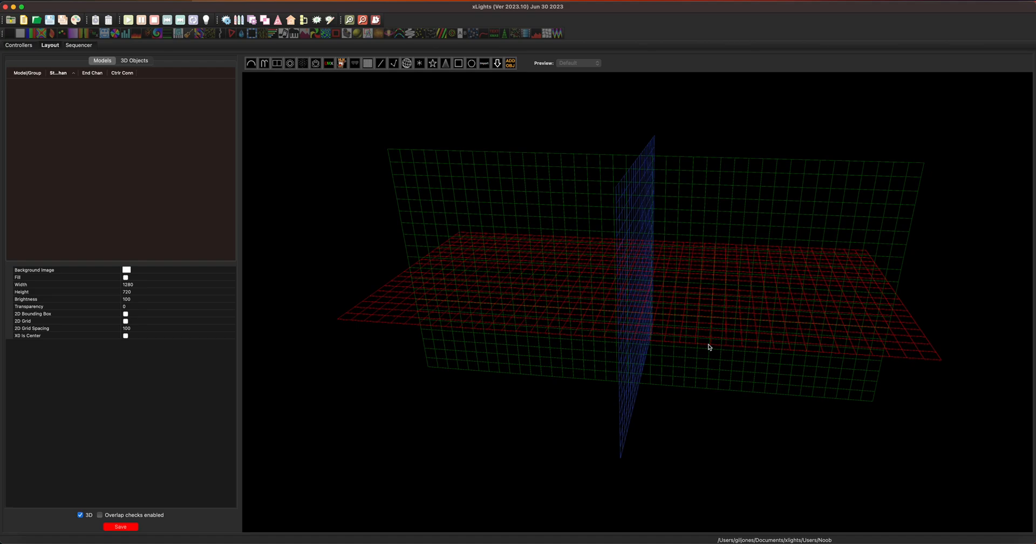
{"action": "left_click_drag", "start_coordinate": [709, 347], "coordinate": [509, 340]}
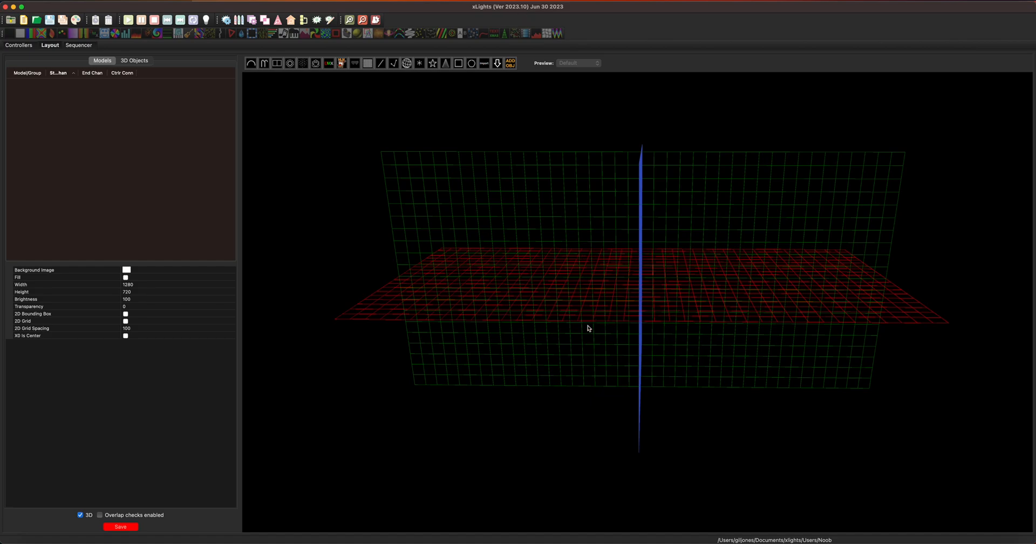
{"action": "left_click_drag", "start_coordinate": [589, 329], "coordinate": [571, 305]}
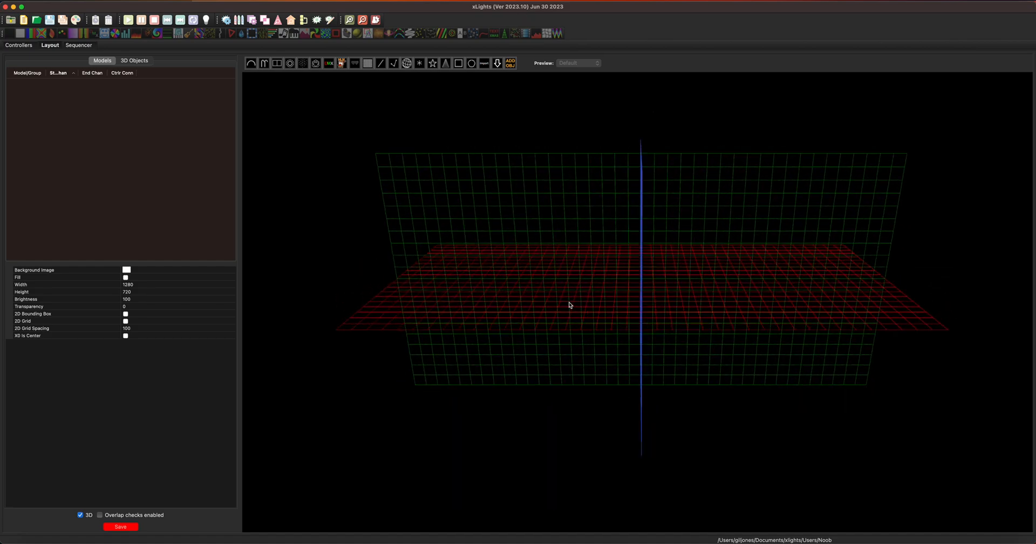
{"action": "left_click_drag", "start_coordinate": [570, 305], "coordinate": [419, 156]}
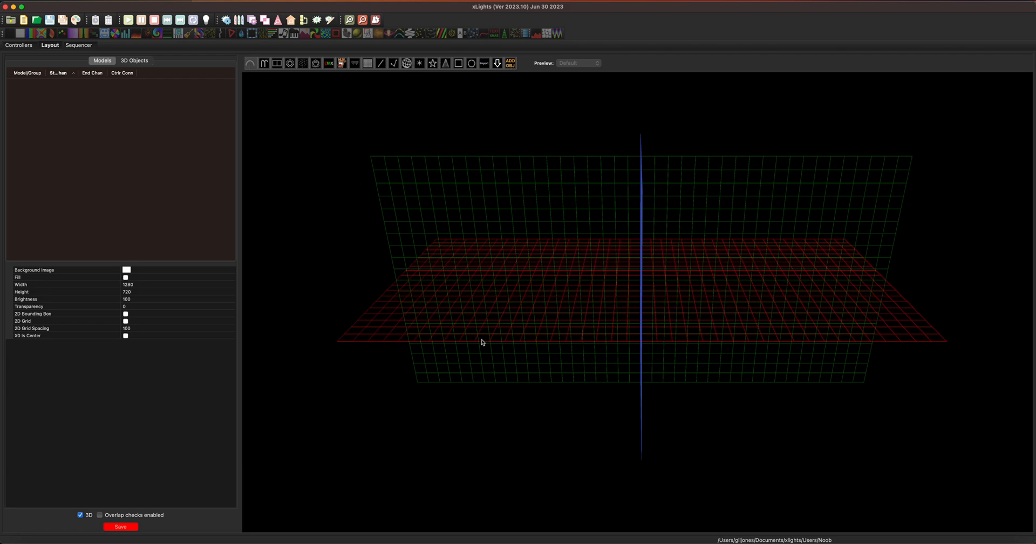
{"action": "mouse_move", "coordinate": [406, 329]}
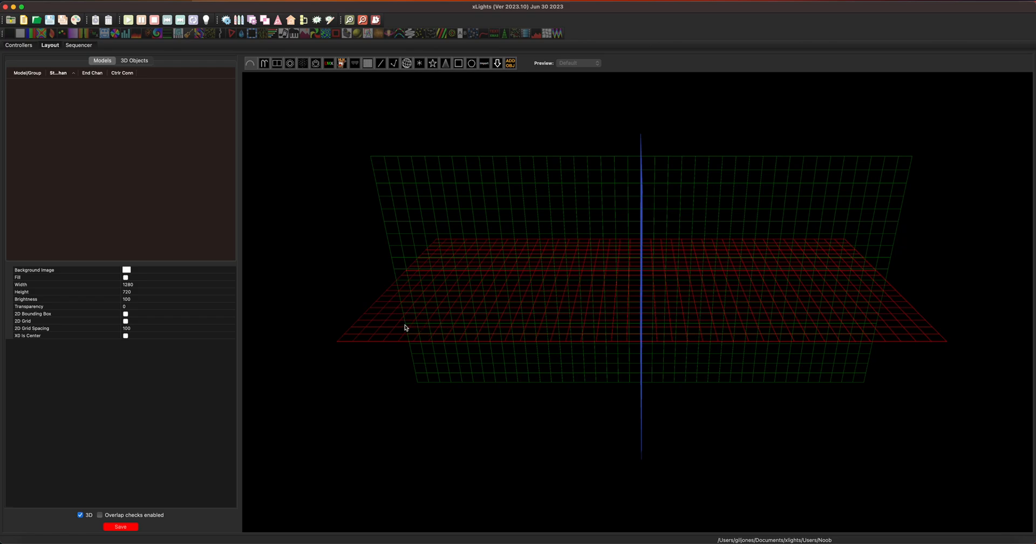
{"action": "mouse_move", "coordinate": [482, 331]}
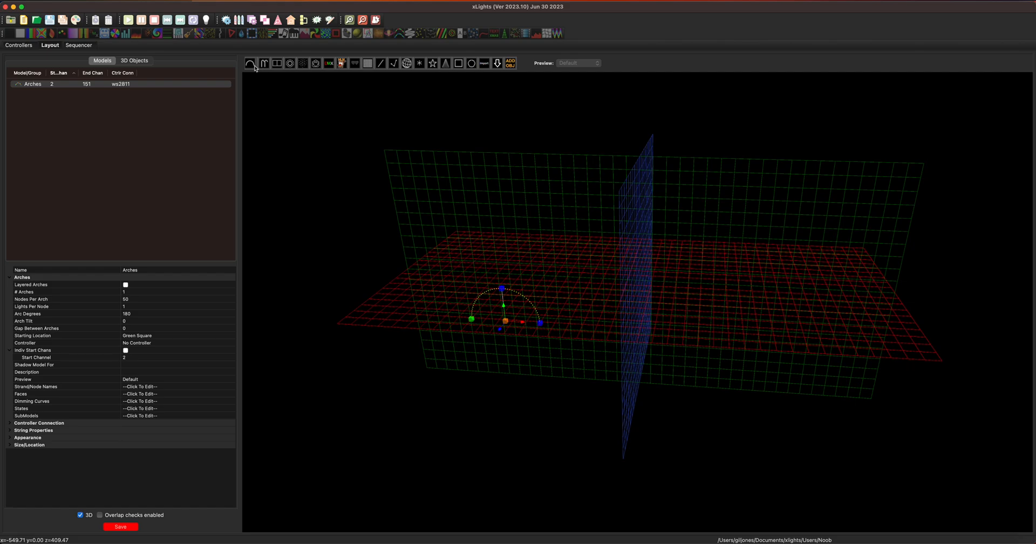
Draw four arches on the red ground plane and the green and blue upright planes
{"action": "left_click_drag", "start_coordinate": [506, 320], "coordinate": [764, 324]}
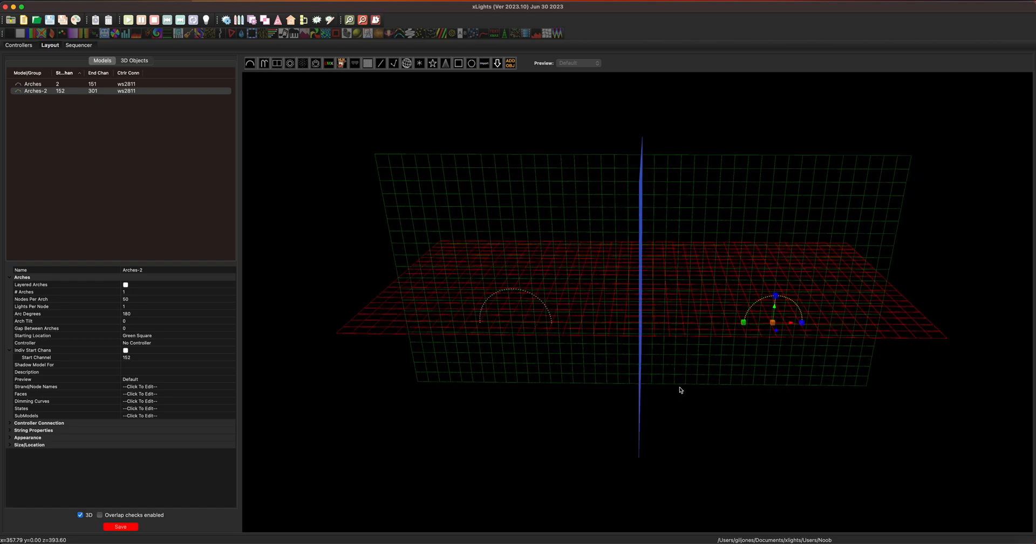
{"action": "mouse_move", "coordinate": [691, 270]}
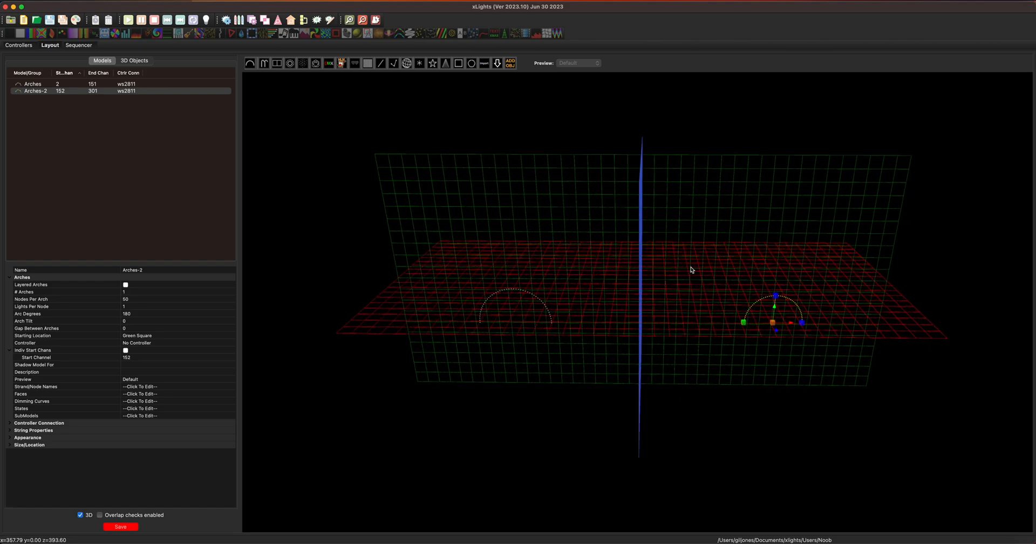
{"action": "mouse_move", "coordinate": [677, 299]}
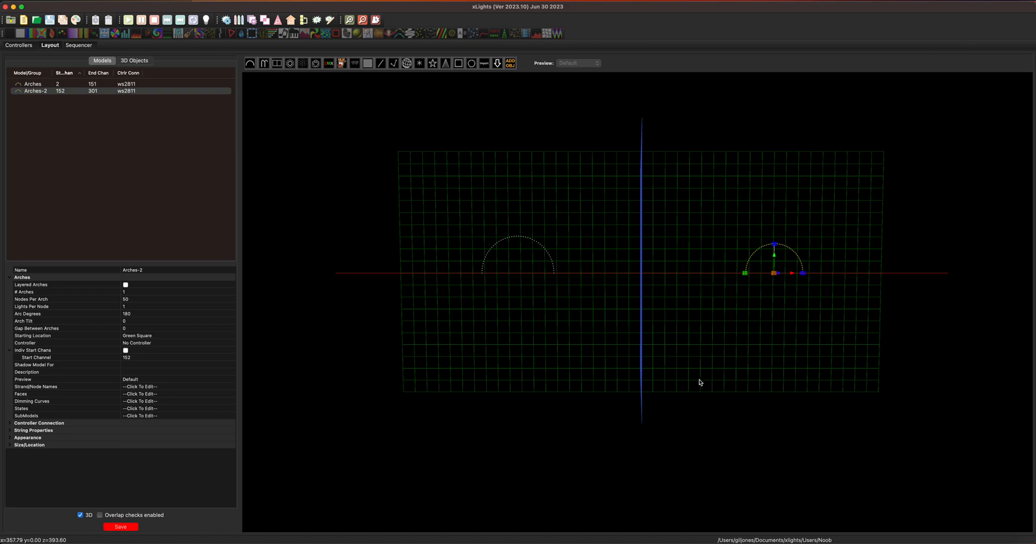
{"action": "left_click", "coordinate": [424, 266]}
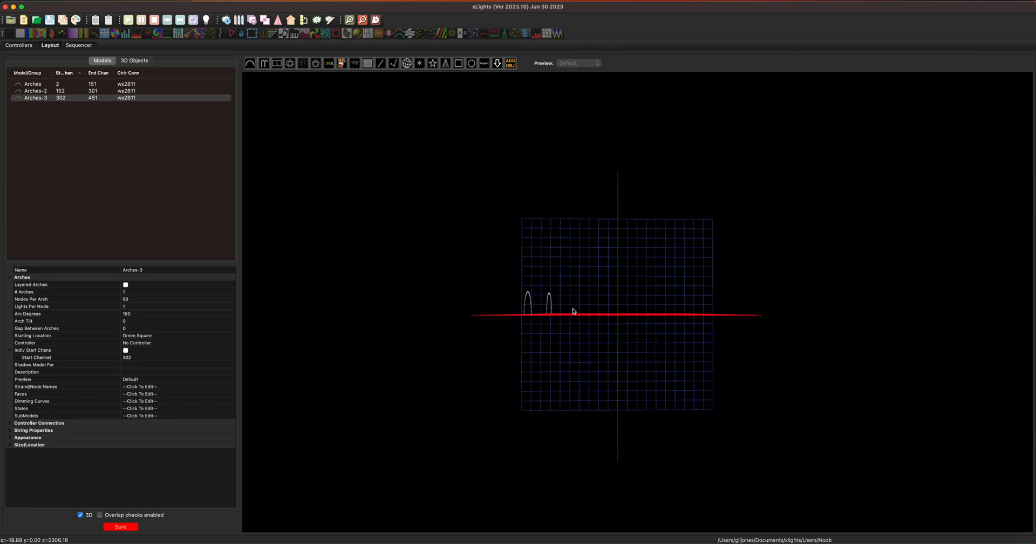
{"action": "left_click", "coordinate": [277, 109]}
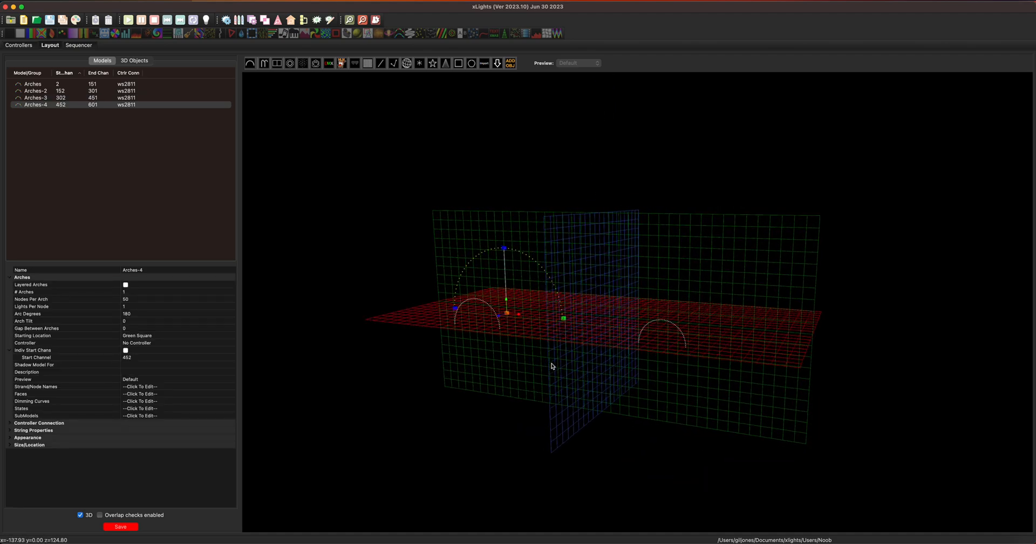
{"action": "left_click_drag", "start_coordinate": [552, 366], "coordinate": [638, 371]}
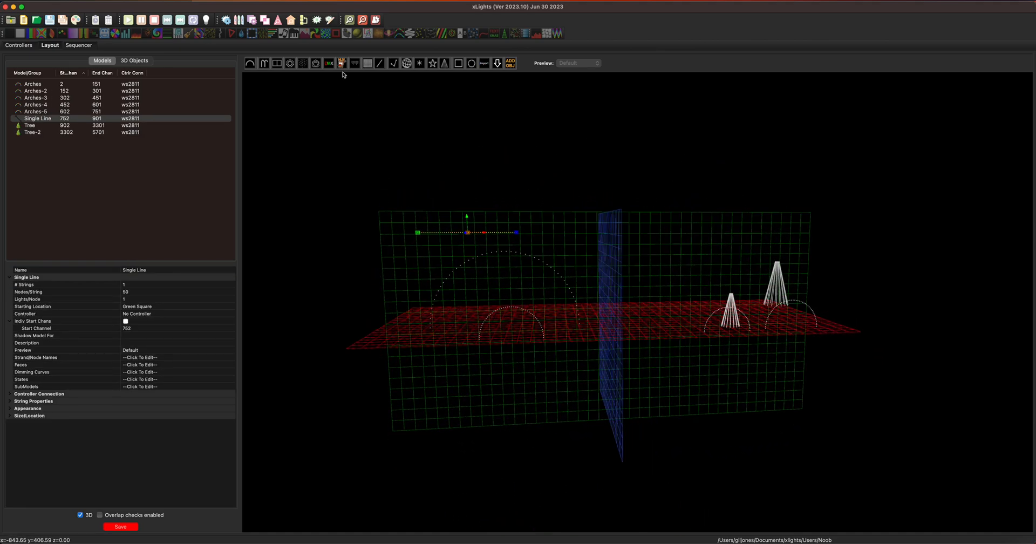
Draw the second and third single lines, then orbit the view to inspect them
{"action": "left_click", "coordinate": [407, 129]}
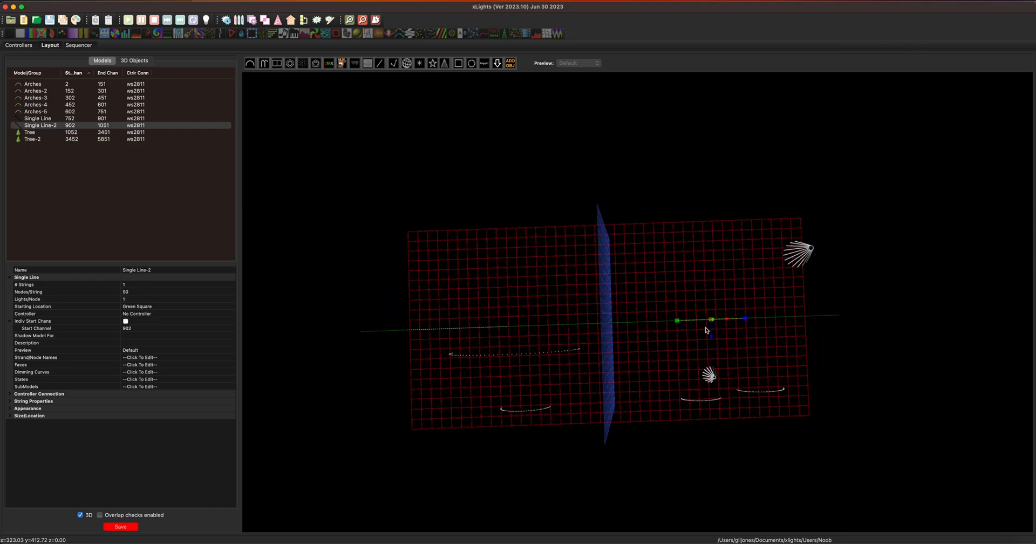
{"action": "left_click", "coordinate": [694, 296]}
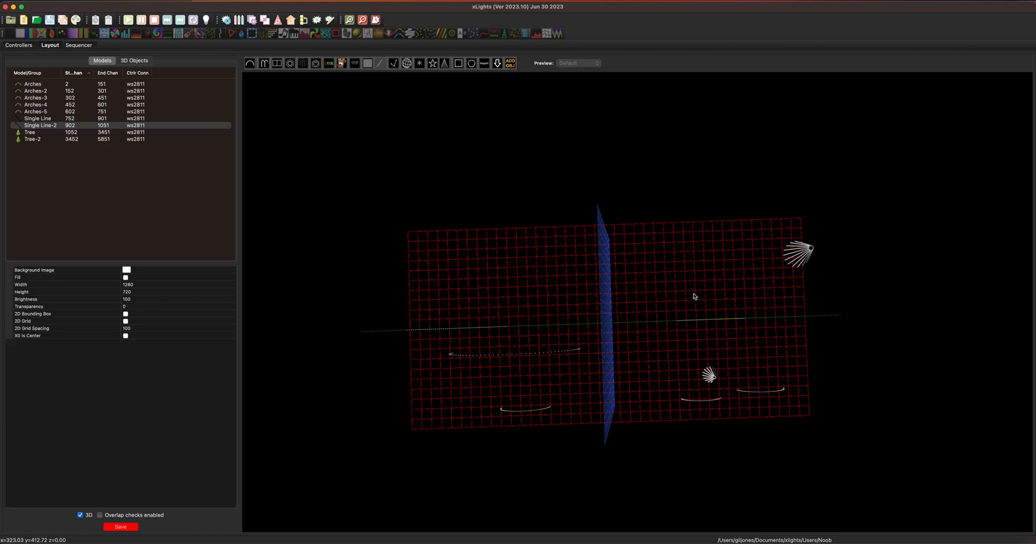
{"action": "left_click", "coordinate": [457, 291]}
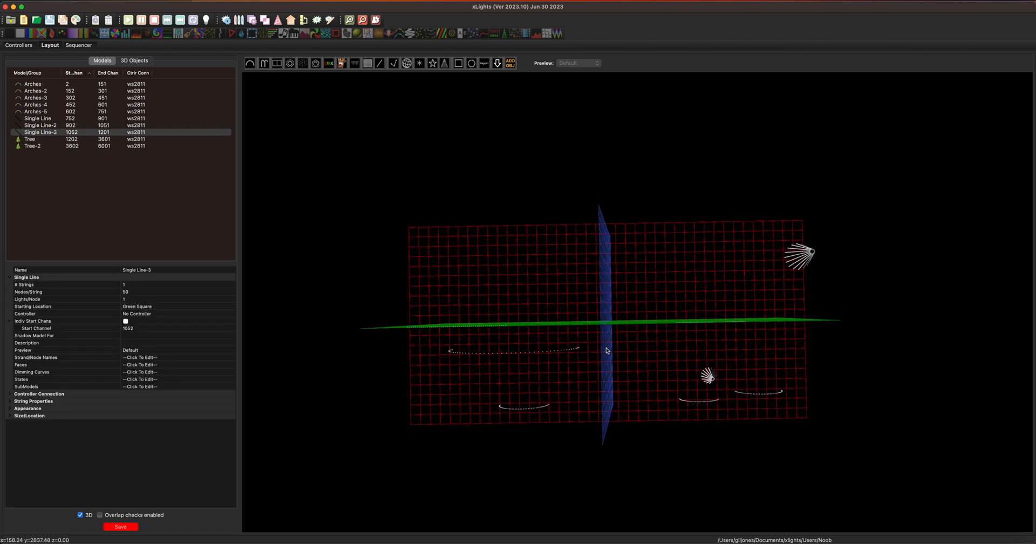
{"action": "left_click_drag", "start_coordinate": [605, 351], "coordinate": [605, 324]}
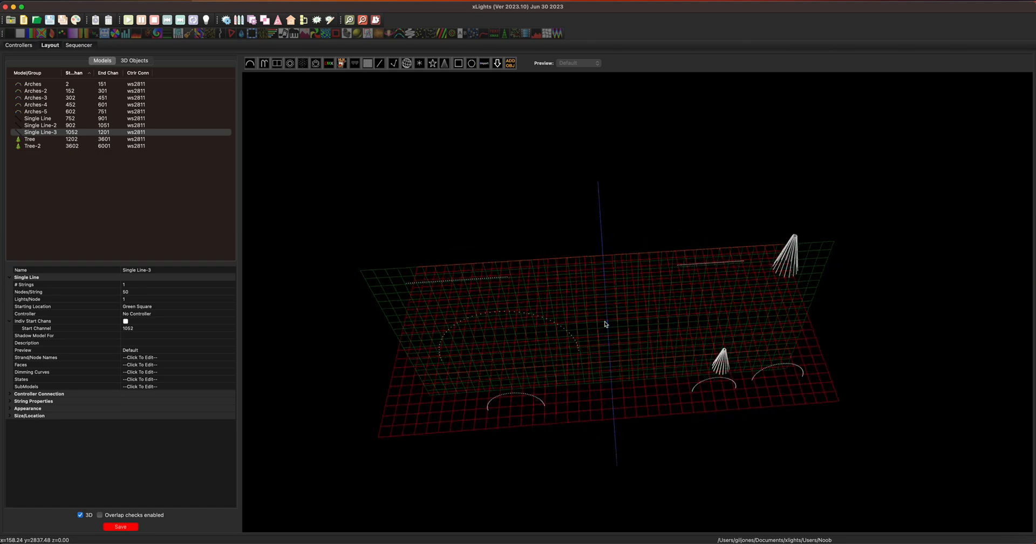
{"action": "left_click_drag", "start_coordinate": [604, 324], "coordinate": [593, 287]}
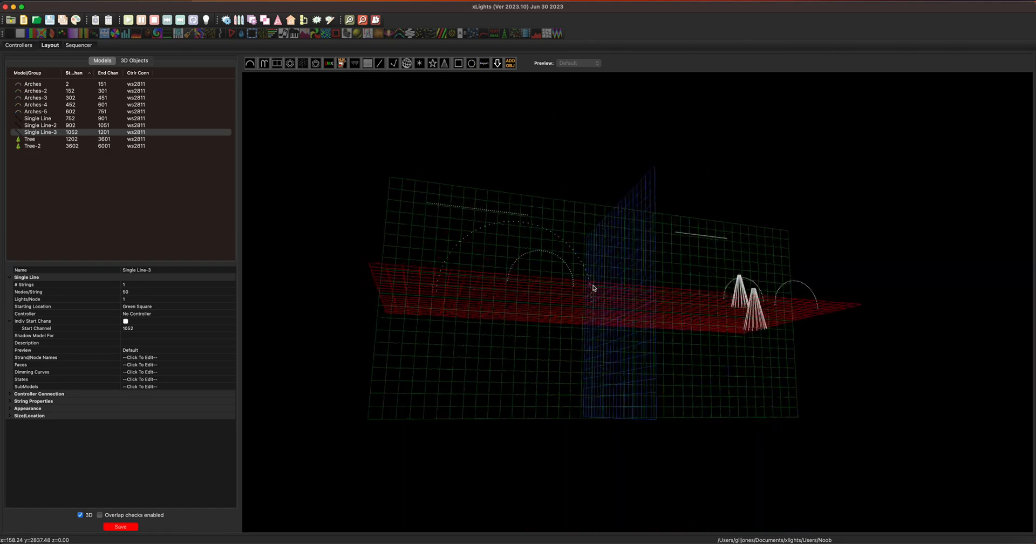
{"action": "left_click_drag", "start_coordinate": [592, 289], "coordinate": [738, 314]}
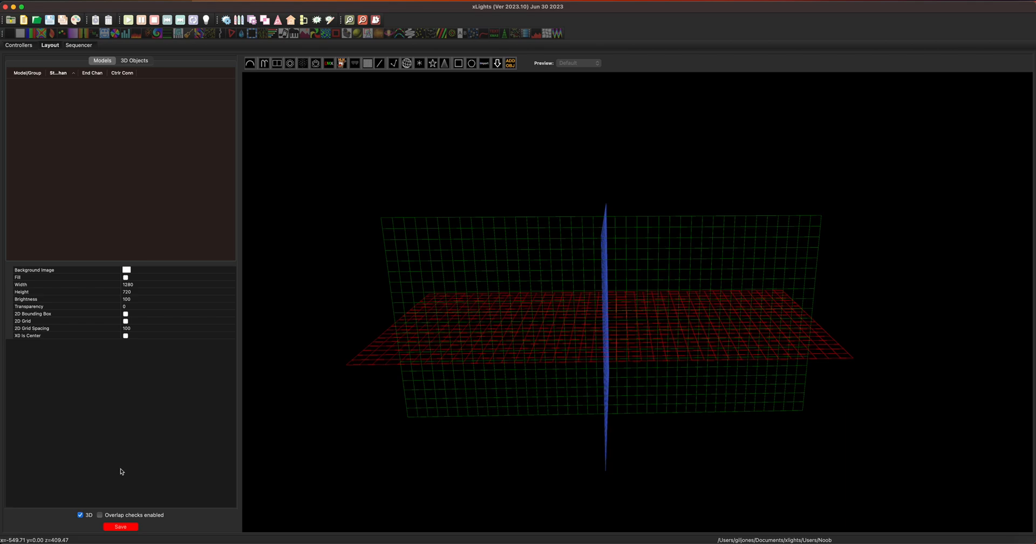
Remove all models from the layout and exit xLights back to Xcode
{"action": "left_click", "coordinate": [120, 527]}
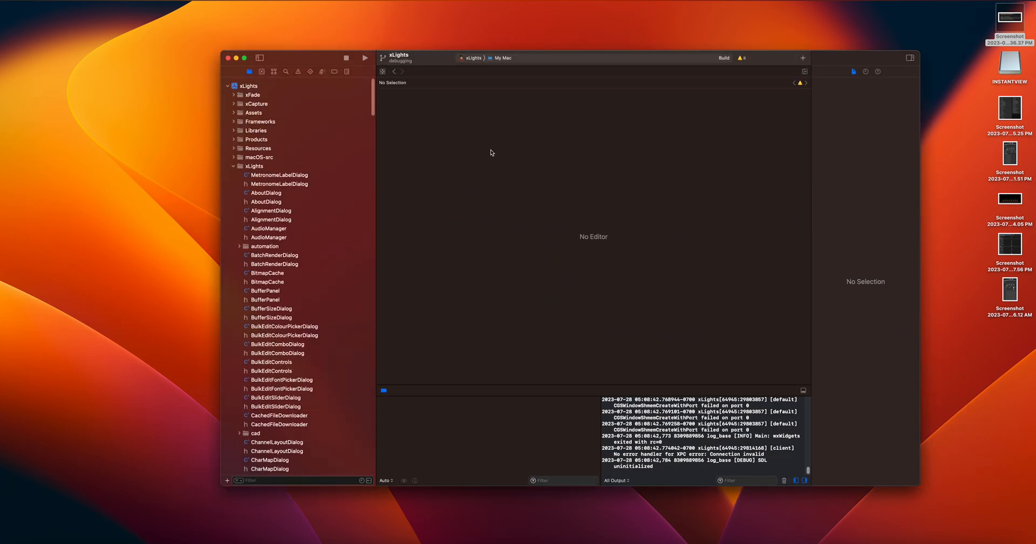
Run the xLights debug build from Xcode and minimise the Xcode window
{"action": "left_click", "coordinate": [365, 58]}
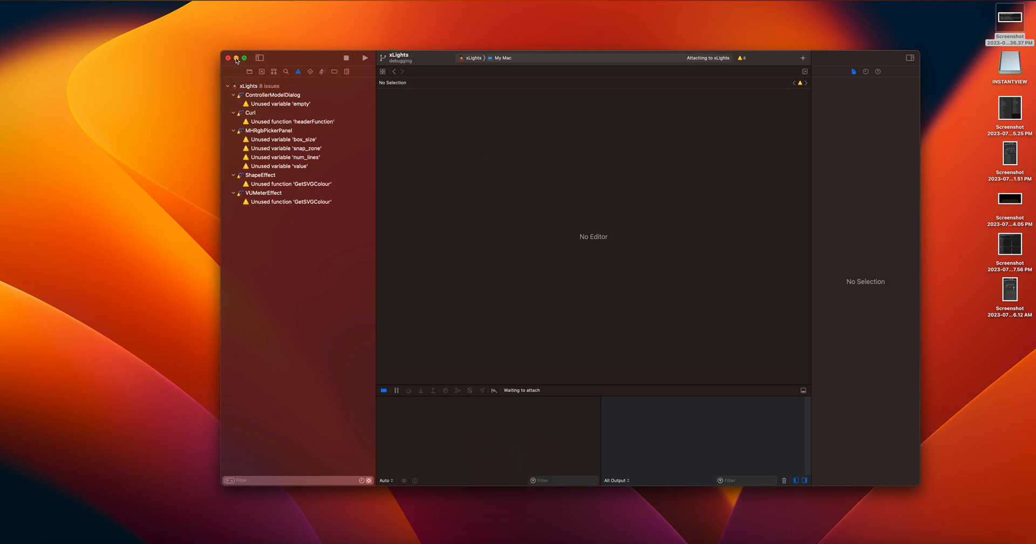
{"action": "left_click", "coordinate": [227, 58]}
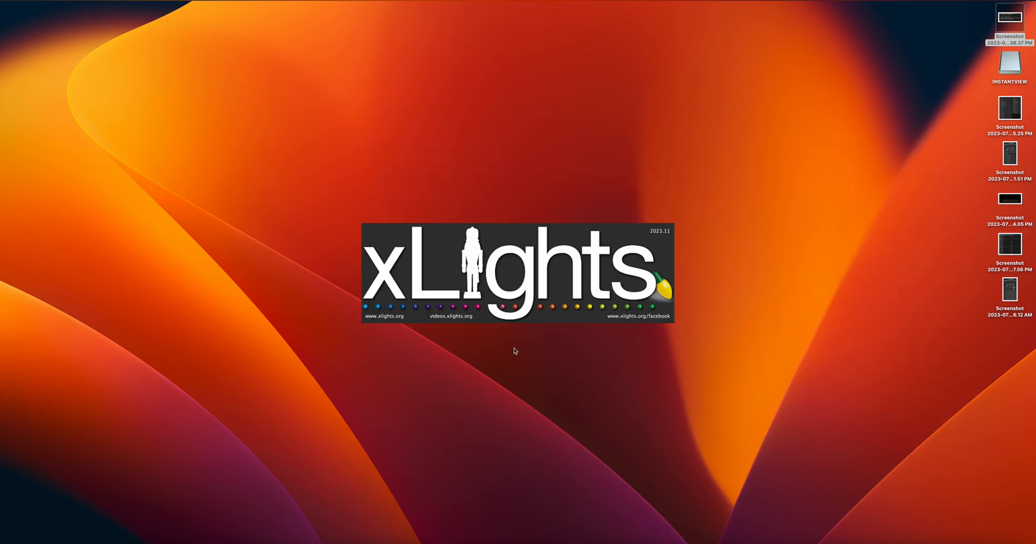
{"action": "mouse_move", "coordinate": [567, 322]}
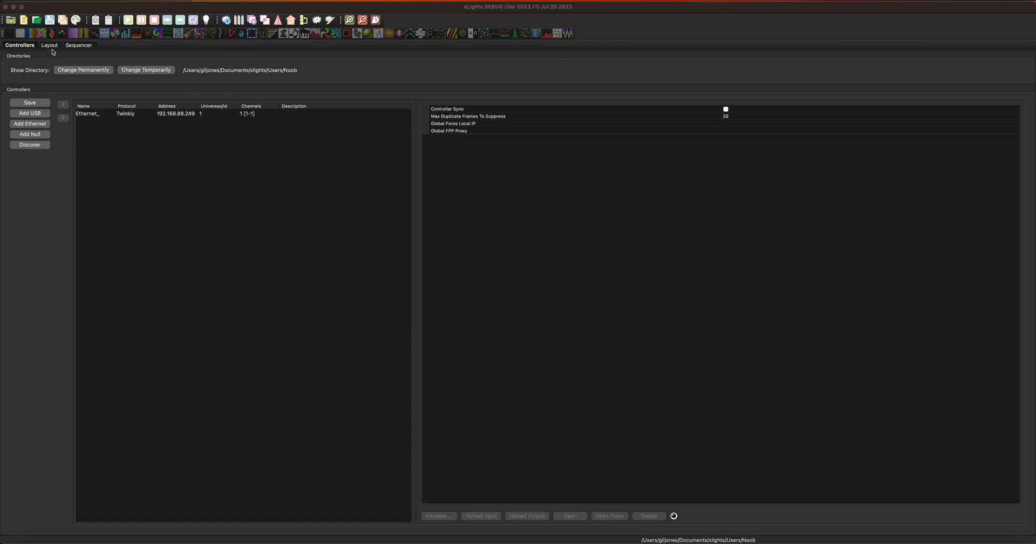
Switch the relaunched xLights to the Layout tab with the empty grids
{"action": "left_click", "coordinate": [49, 45]}
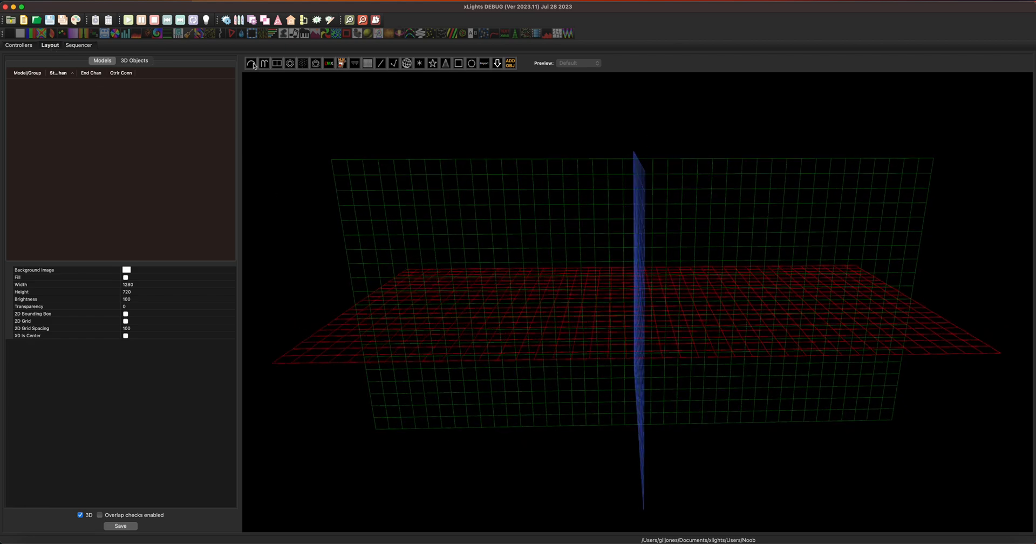
{"action": "mouse_move", "coordinate": [252, 62]}
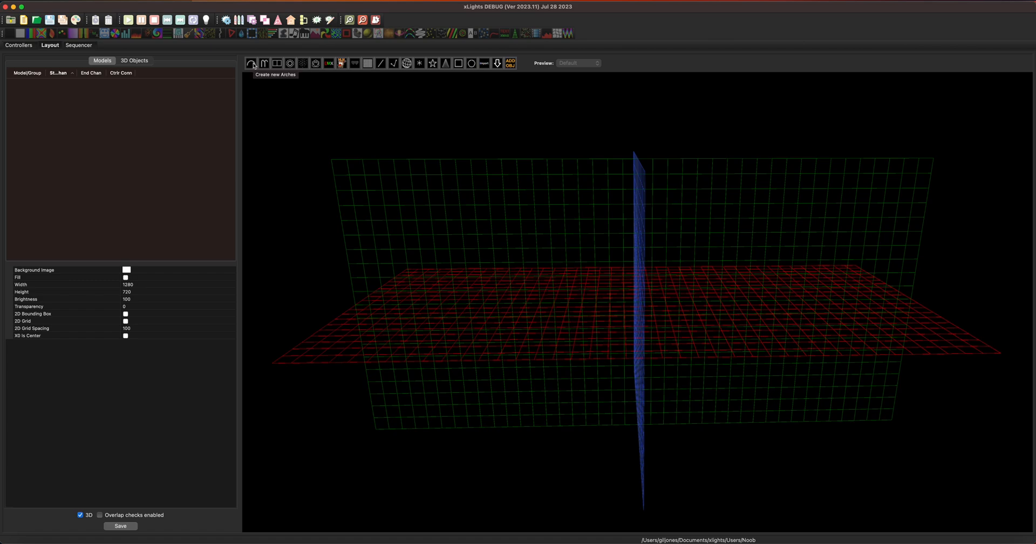
{"action": "mouse_move", "coordinate": [500, 186]}
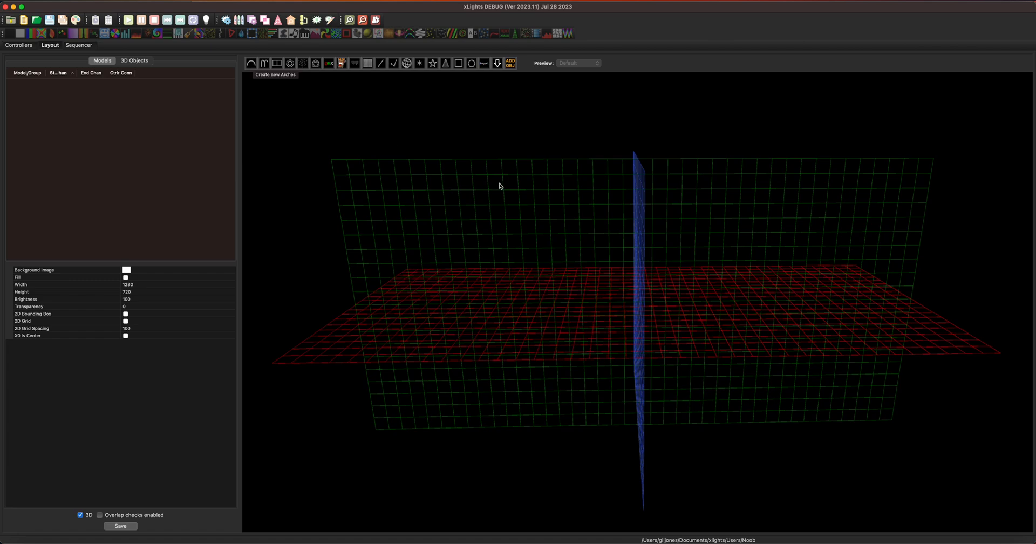
{"action": "mouse_move", "coordinate": [385, 352]}
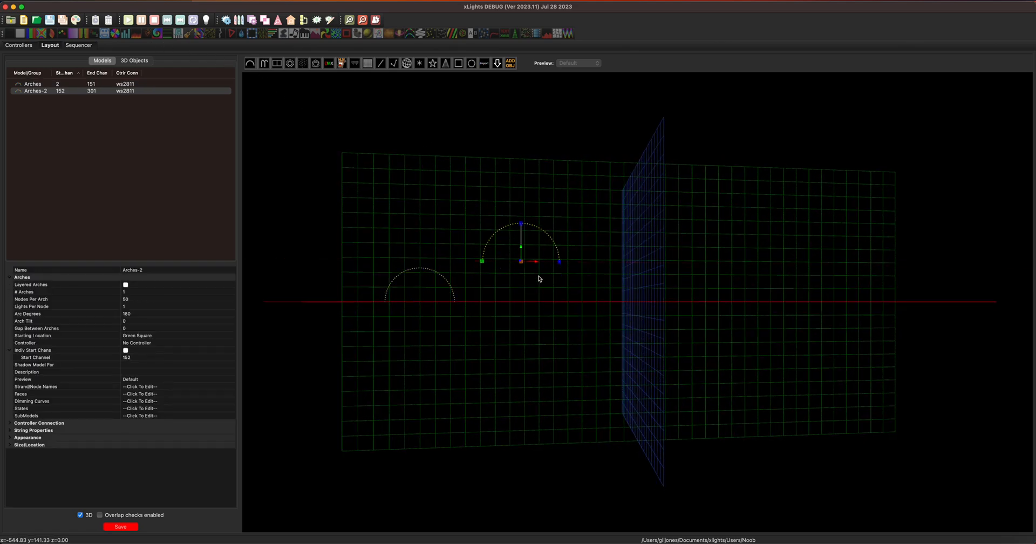
Draw more arches from new view angles, then look down onto the red plane
{"action": "left_click_drag", "start_coordinate": [539, 279], "coordinate": [432, 255]}
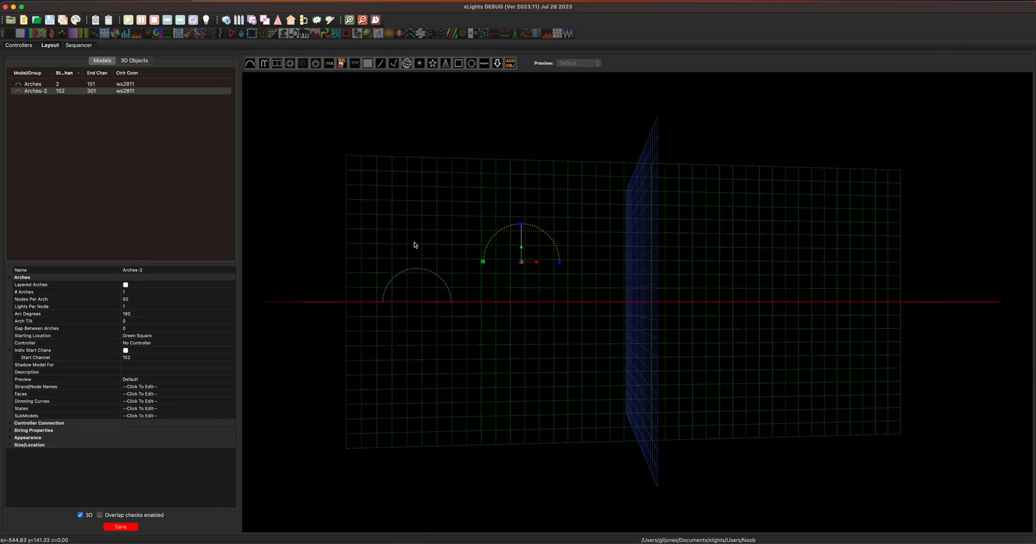
{"action": "left_click", "coordinate": [745, 297]}
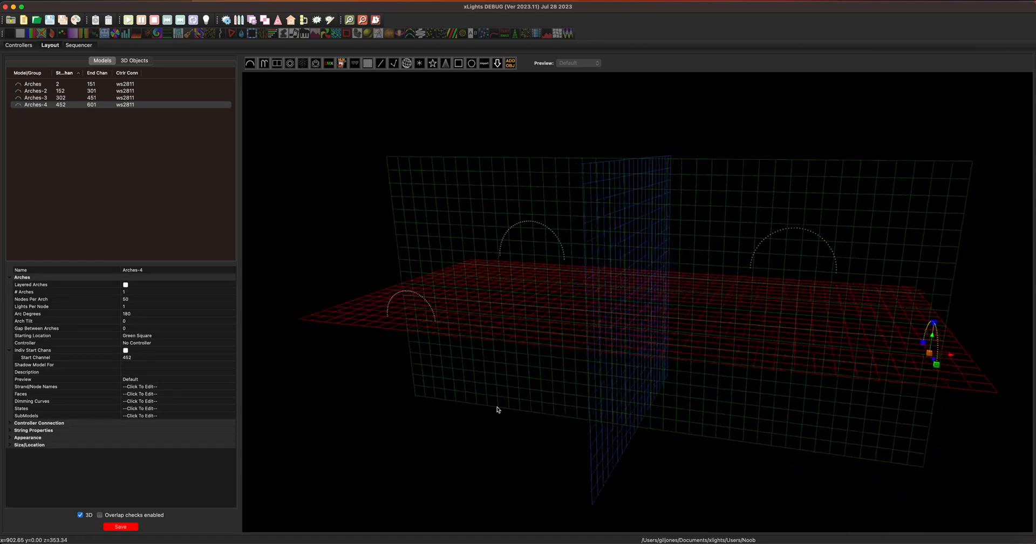
{"action": "left_click_drag", "start_coordinate": [497, 410], "coordinate": [524, 410]}
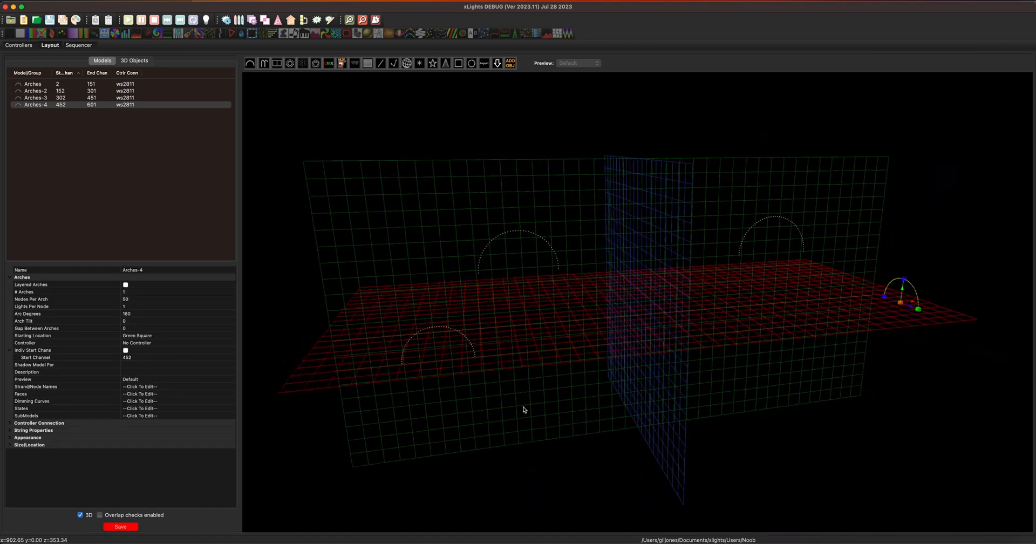
{"action": "left_click_drag", "start_coordinate": [522, 410], "coordinate": [581, 373]}
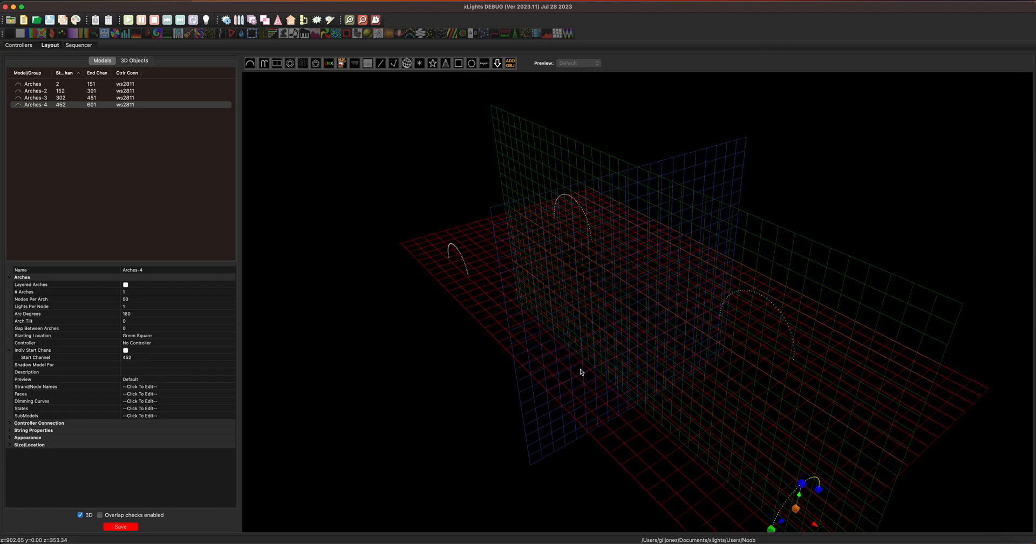
{"action": "left_click_drag", "start_coordinate": [581, 372], "coordinate": [509, 321]}
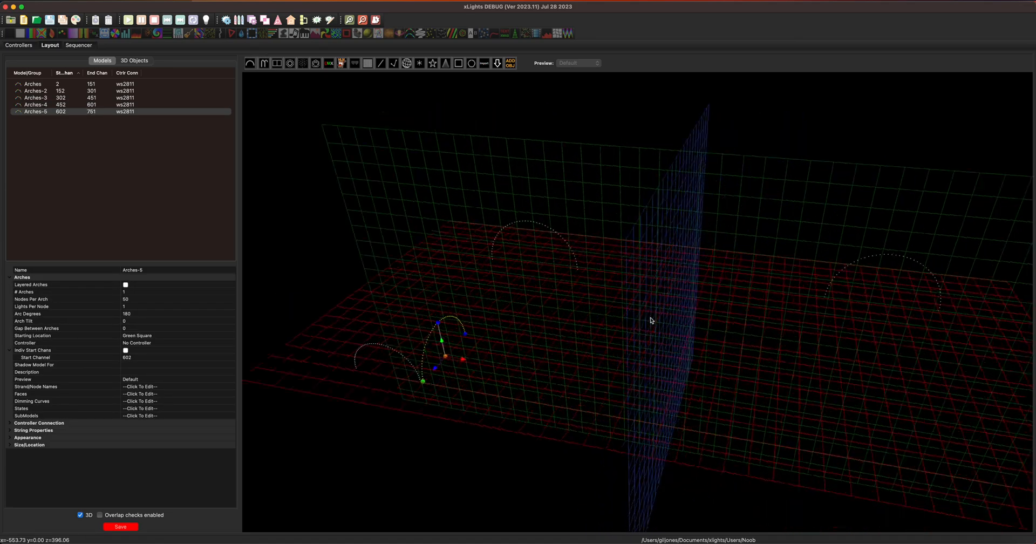
{"action": "left_click_drag", "start_coordinate": [651, 321], "coordinate": [569, 355]}
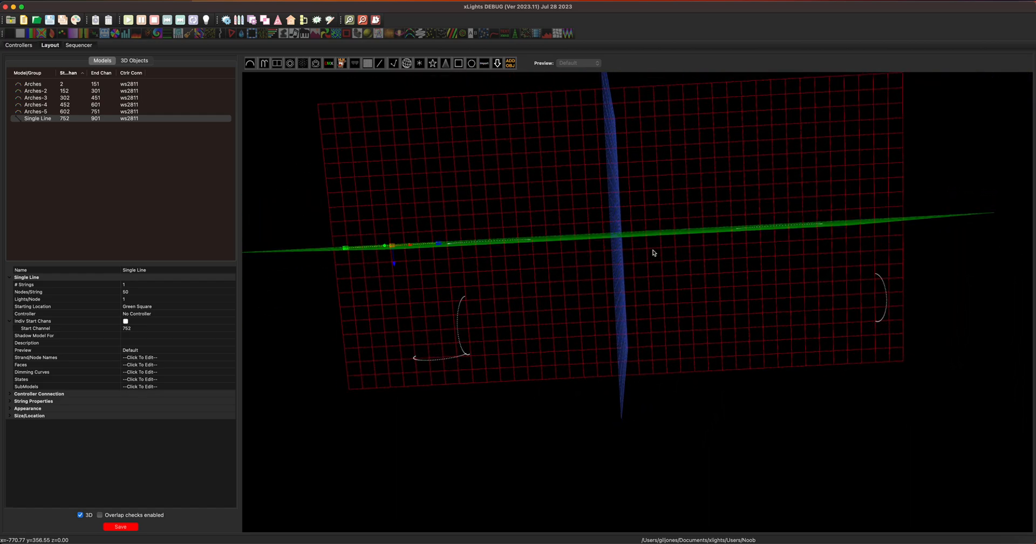
{"action": "left_click", "coordinate": [368, 63]}
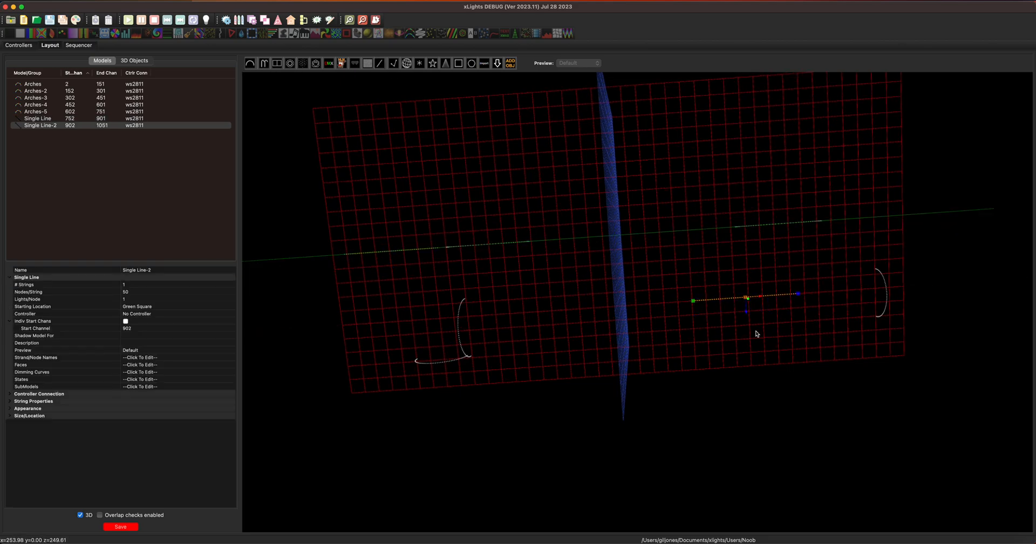
{"action": "left_click_drag", "start_coordinate": [757, 334], "coordinate": [639, 263]}
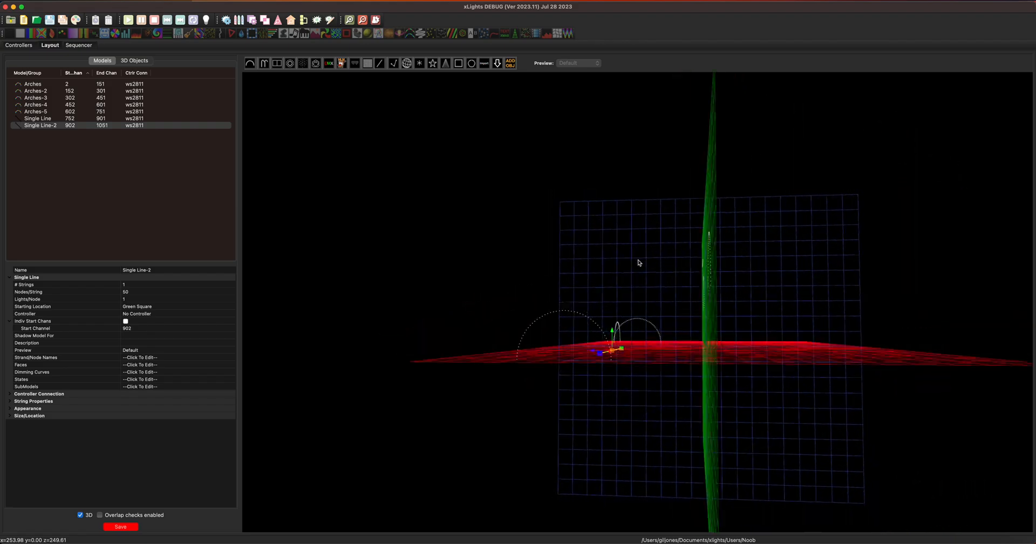
{"action": "left_click_drag", "start_coordinate": [639, 262], "coordinate": [807, 334]}
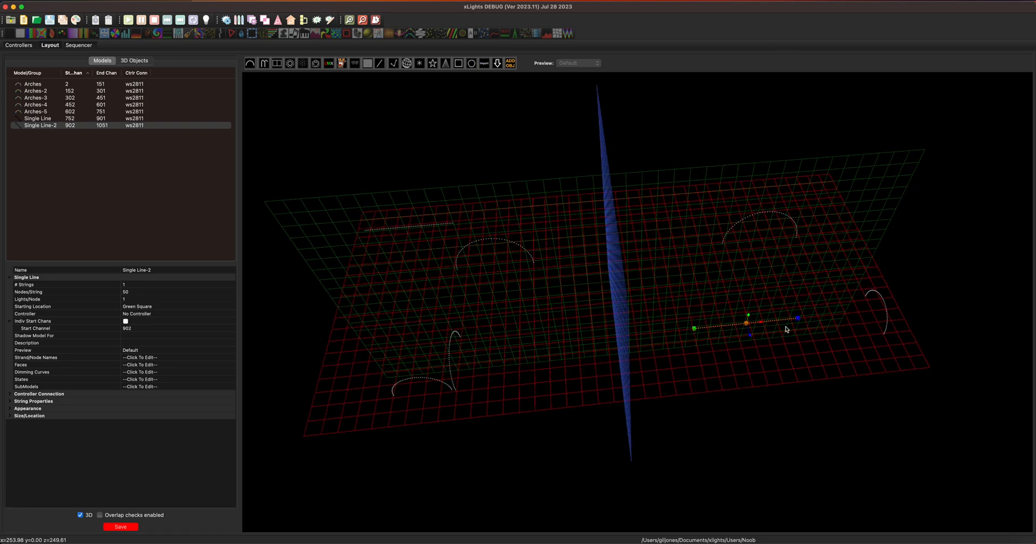
{"action": "mouse_move", "coordinate": [738, 379]}
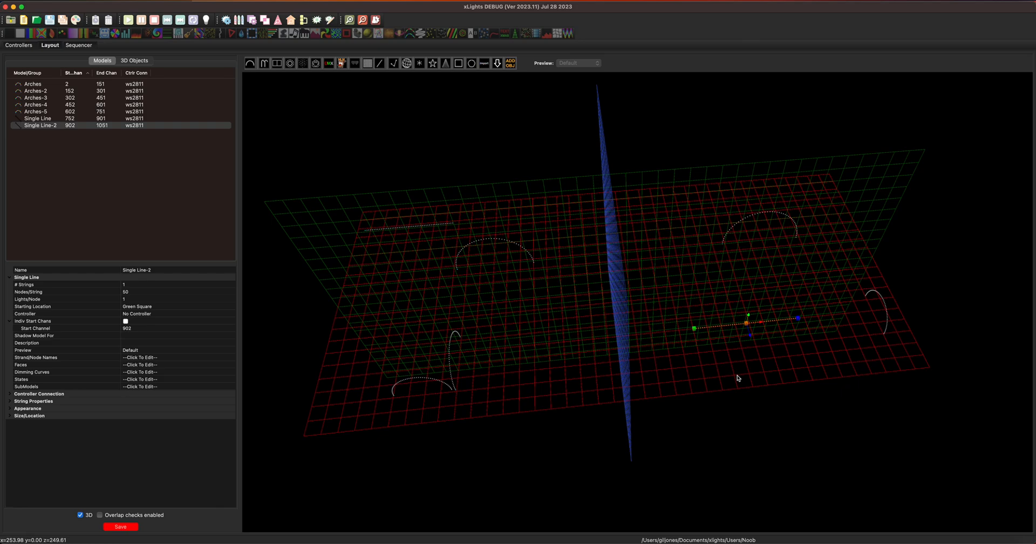
{"action": "mouse_move", "coordinate": [751, 359]}
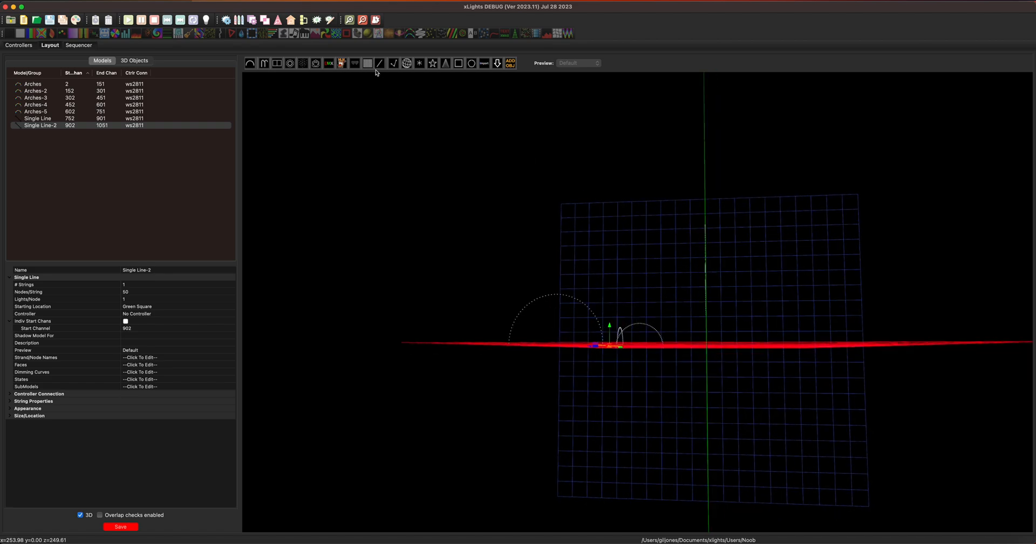
Draw Single Line-3 through Single Line-5 and add Tree and Tree-2
{"action": "left_click", "coordinate": [379, 62]}
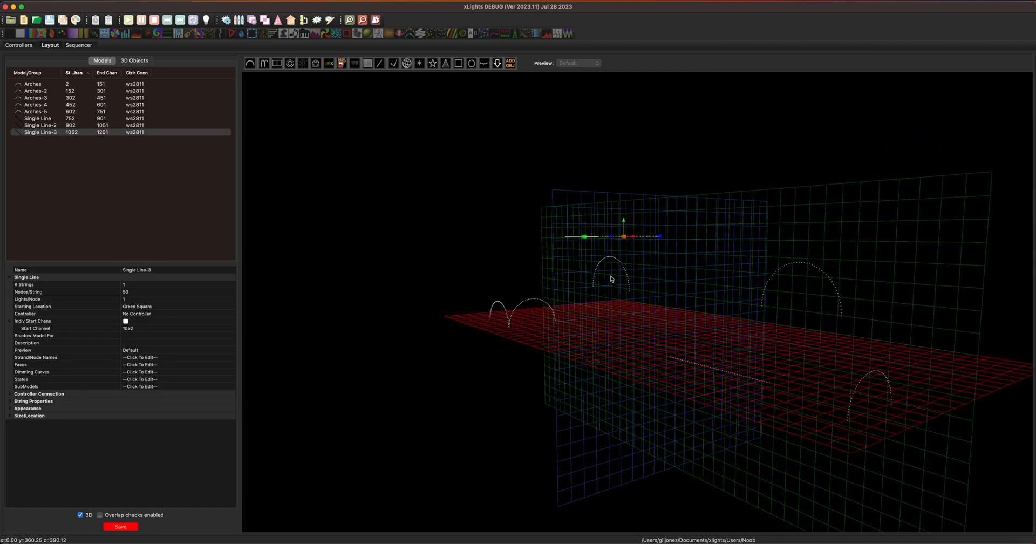
{"action": "left_click_drag", "start_coordinate": [610, 279], "coordinate": [614, 291]}
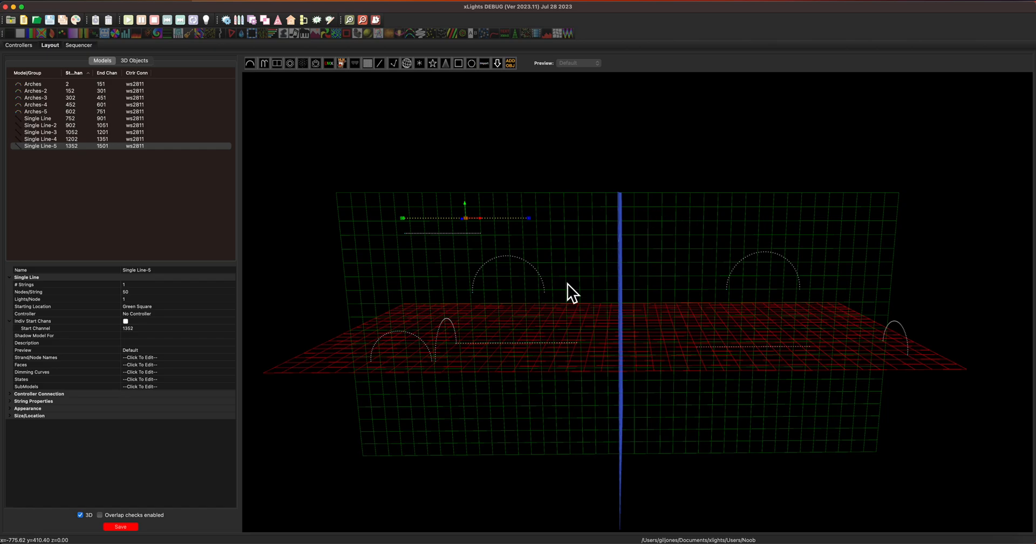
{"action": "left_click_drag", "start_coordinate": [572, 293], "coordinate": [620, 266]}
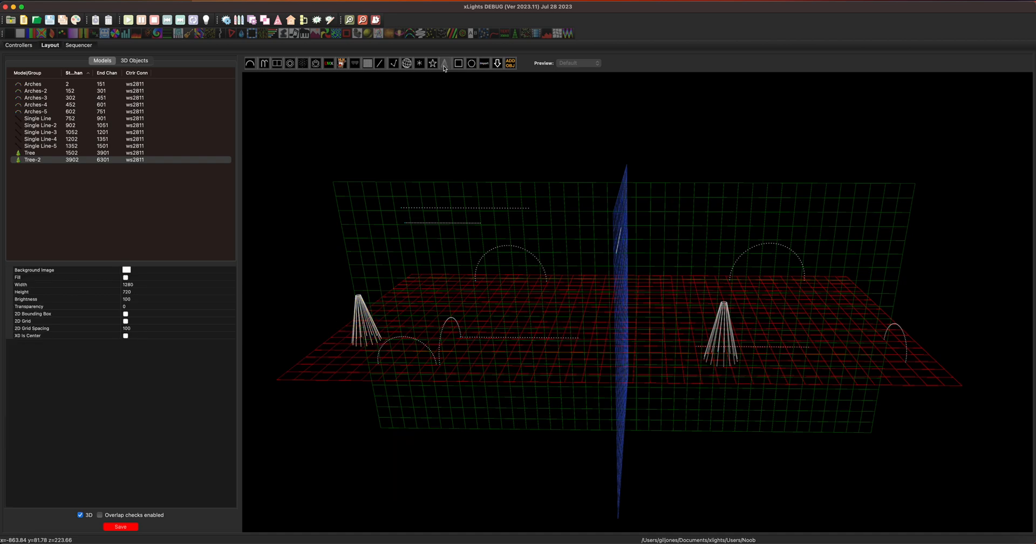
Draw Tree-3 and lift it onto the red plane, then add Arches-6
{"action": "left_click", "coordinate": [502, 344]}
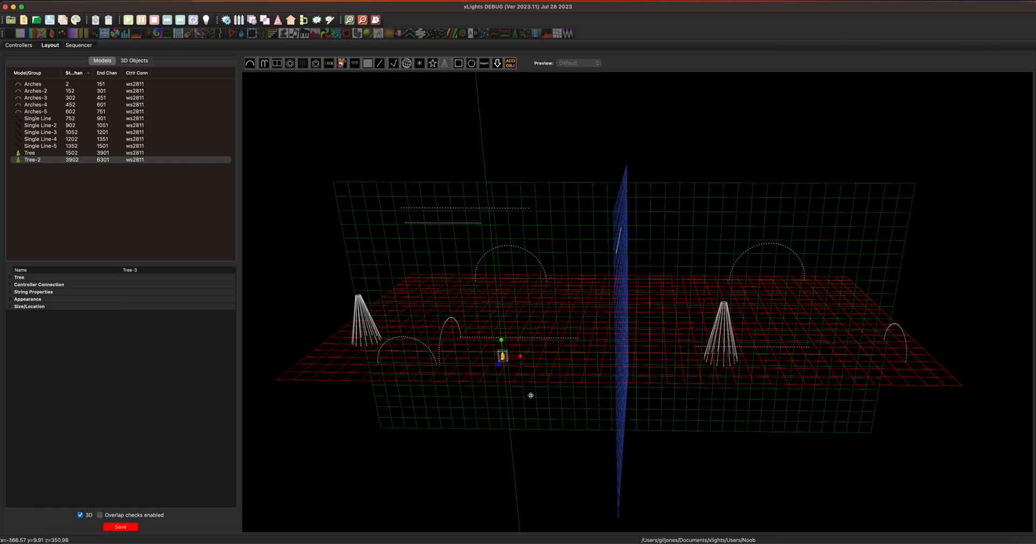
{"action": "left_click_drag", "start_coordinate": [501, 357], "coordinate": [502, 395]}
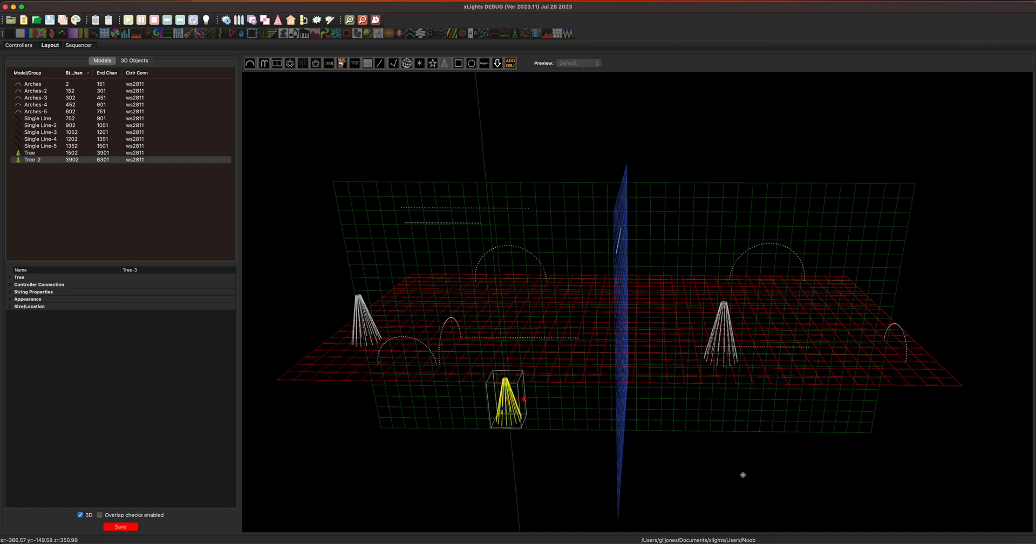
{"action": "left_click_drag", "start_coordinate": [505, 397], "coordinate": [499, 331]}
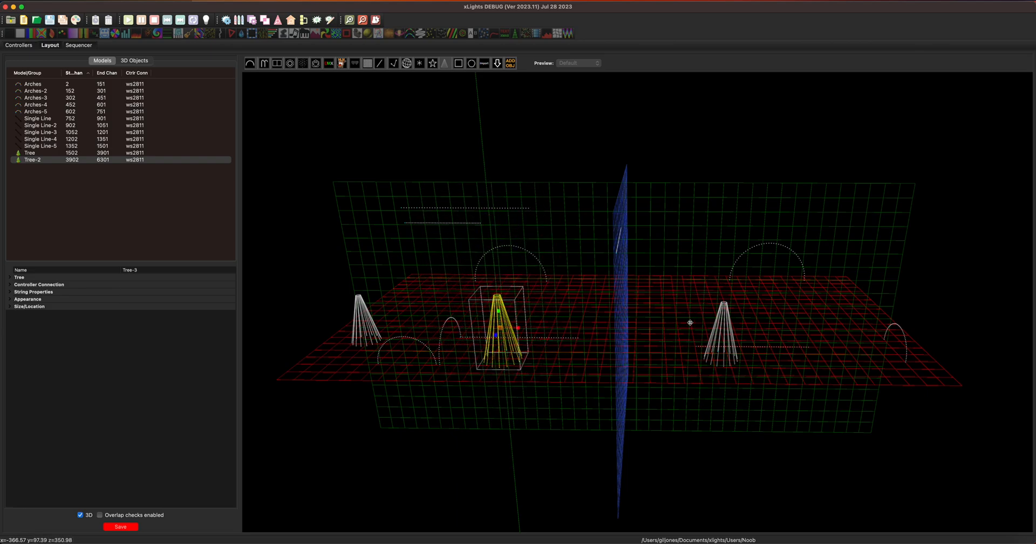
{"action": "left_click_drag", "start_coordinate": [504, 324], "coordinate": [504, 399]}
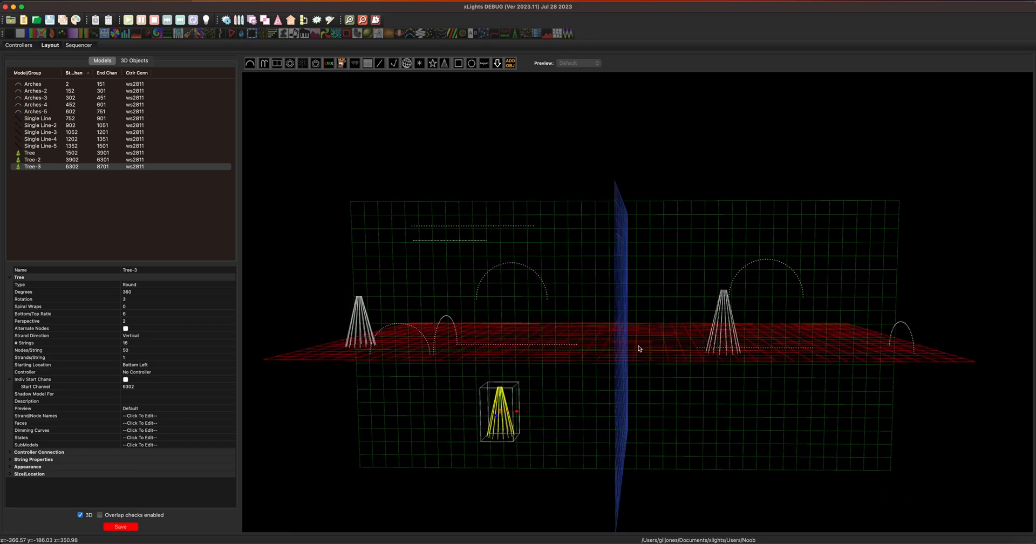
{"action": "left_click_drag", "start_coordinate": [638, 348], "coordinate": [562, 297]}
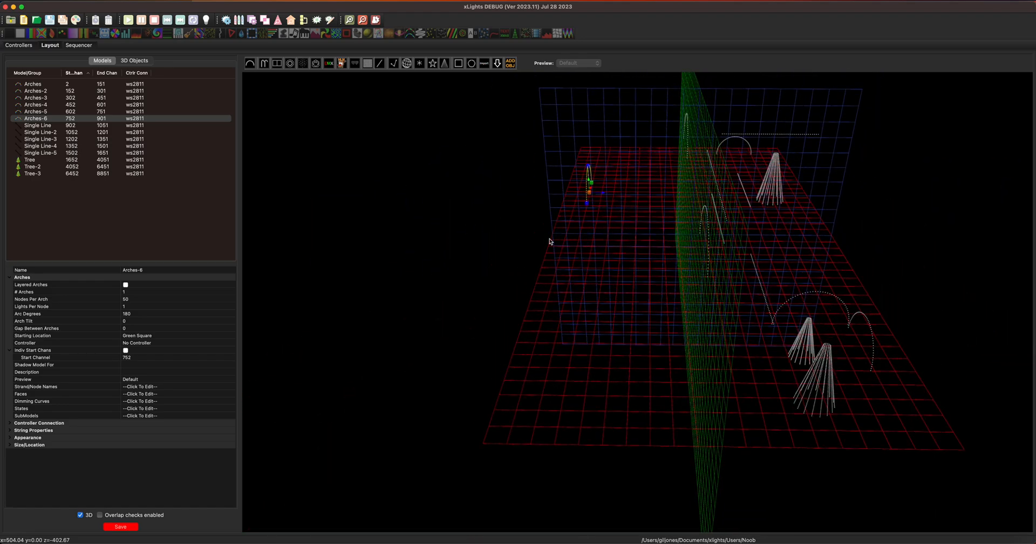
Place Arches-7 and Arches-8, orbiting side and front views to check the upright arch
{"action": "left_click", "coordinate": [575, 387]}
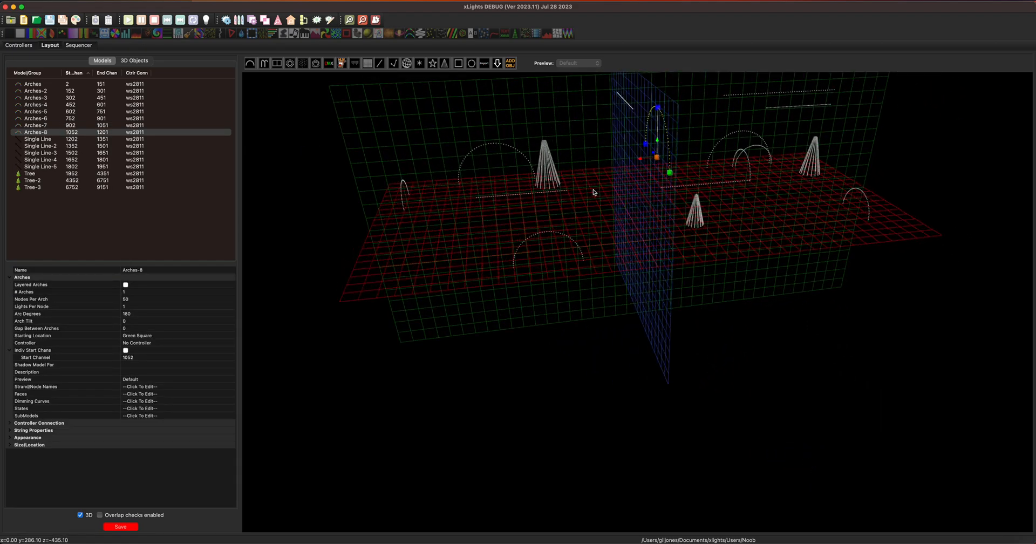
{"action": "left_click_drag", "start_coordinate": [593, 191], "coordinate": [586, 206]}
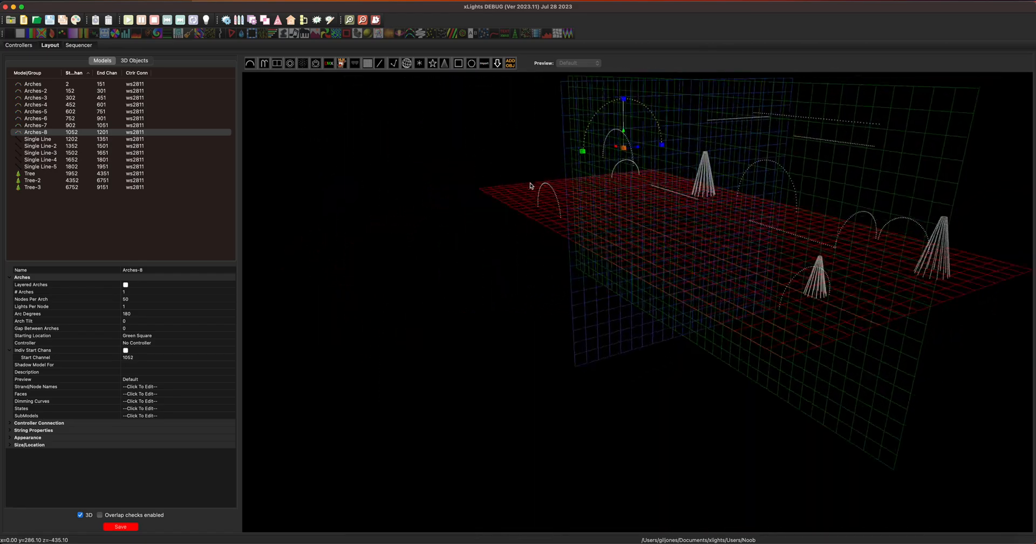
{"action": "left_click_drag", "start_coordinate": [529, 185], "coordinate": [640, 201]}
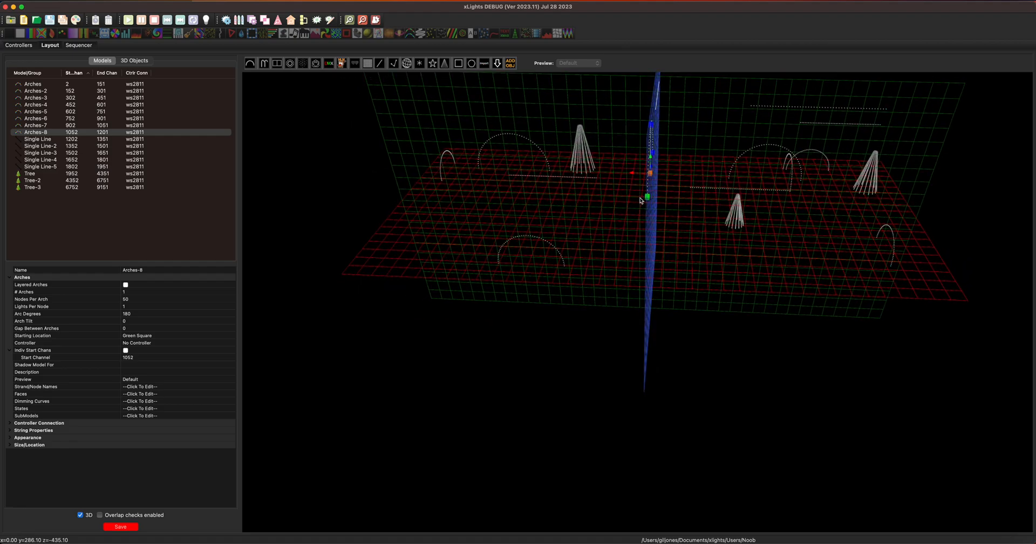
{"action": "left_click_drag", "start_coordinate": [639, 200], "coordinate": [673, 309]}
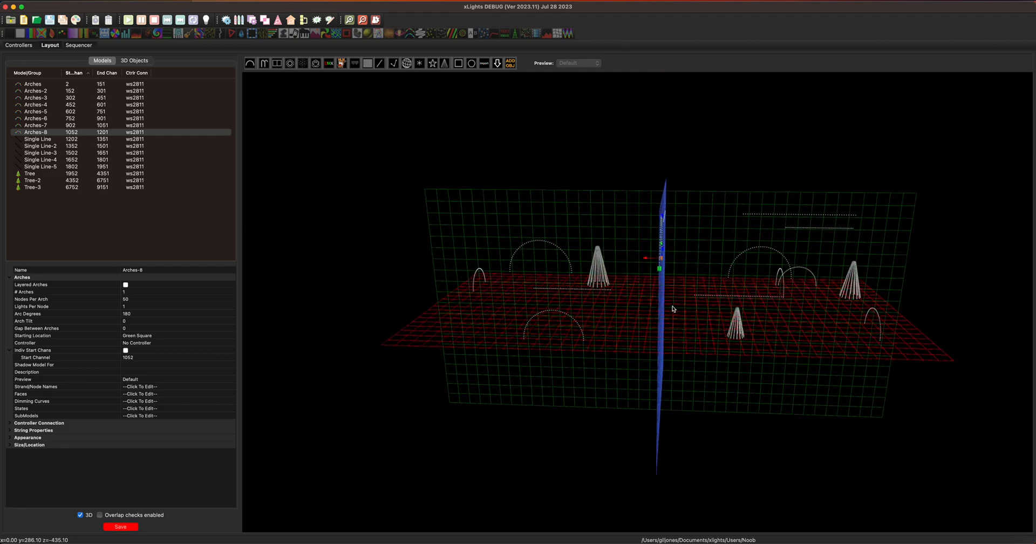
{"action": "left_click_drag", "start_coordinate": [673, 309], "coordinate": [697, 318]}
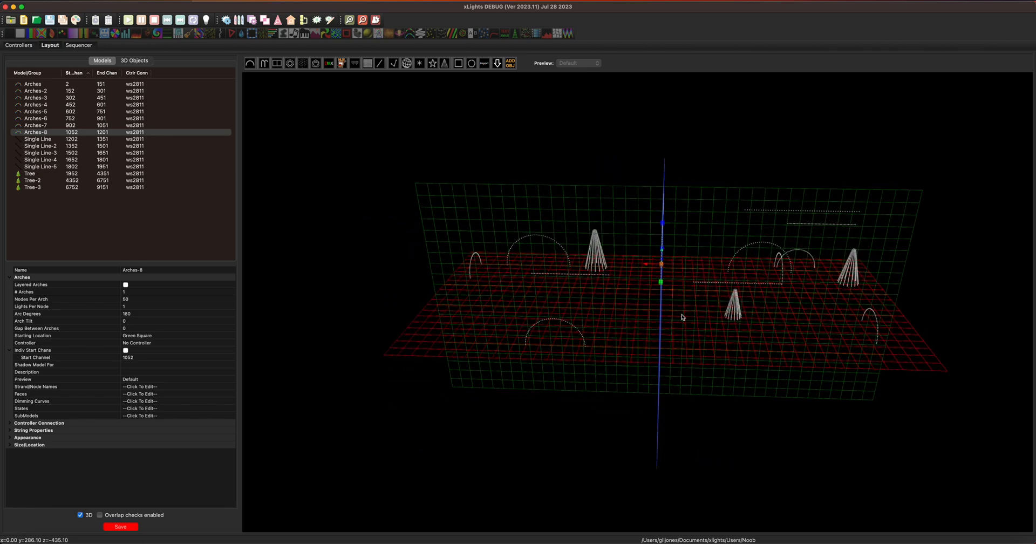
{"action": "left_click_drag", "start_coordinate": [683, 318], "coordinate": [571, 305]}
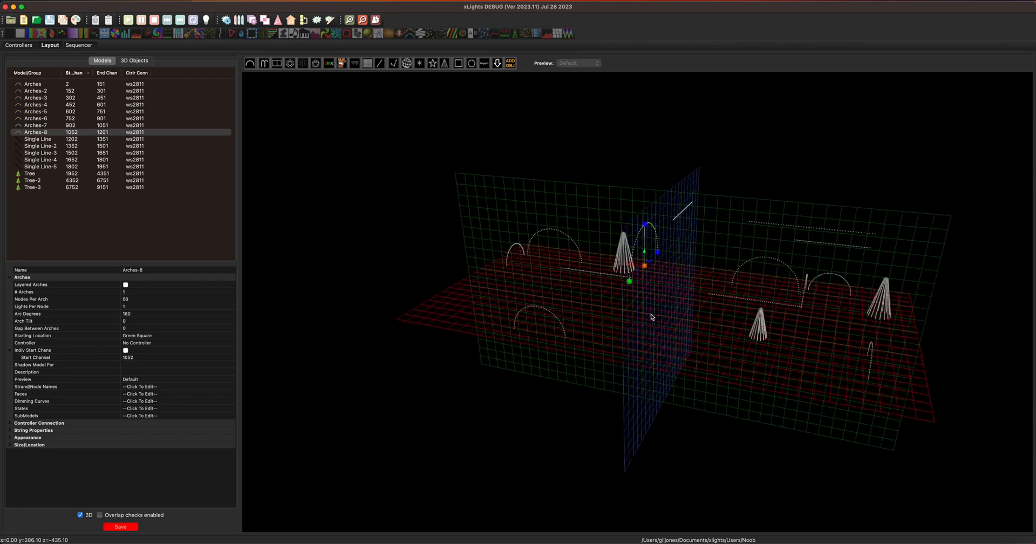
{"action": "left_click_drag", "start_coordinate": [651, 317], "coordinate": [672, 319]}
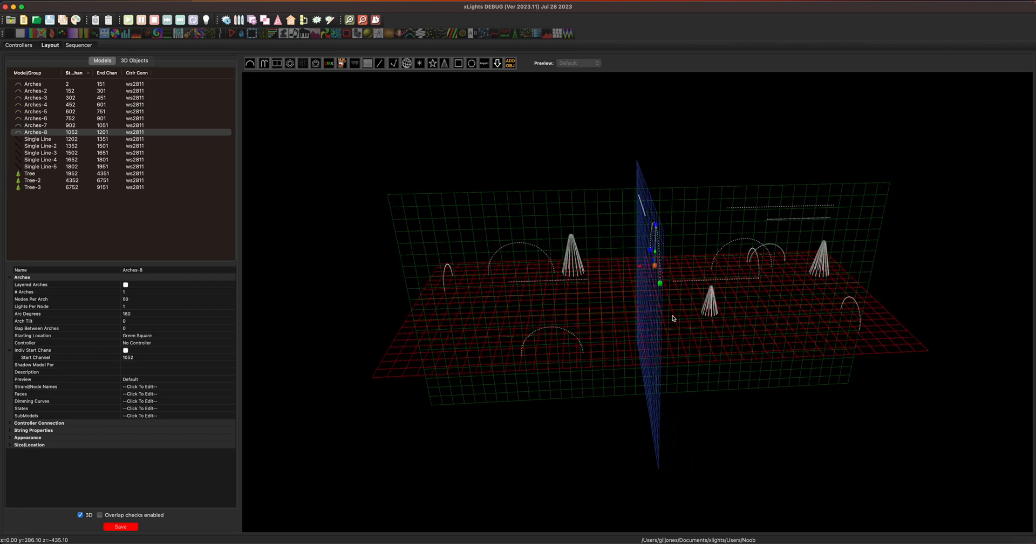
{"action": "left_click_drag", "start_coordinate": [673, 318], "coordinate": [637, 313]}
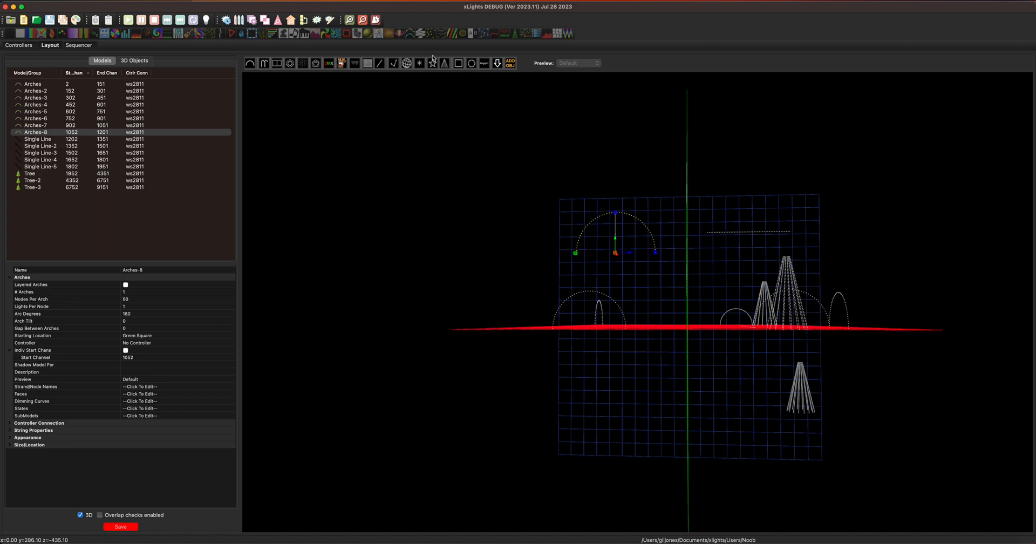
Draw Tree-4 at the centre of the red plane, then orbit to confirm its position
{"action": "left_click", "coordinate": [659, 320]}
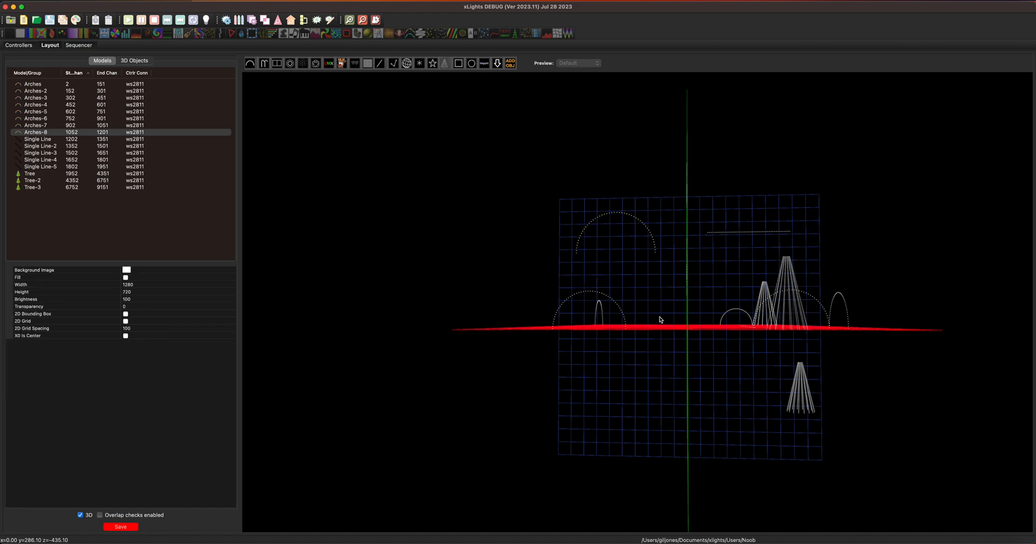
{"action": "left_click", "coordinate": [659, 301]}
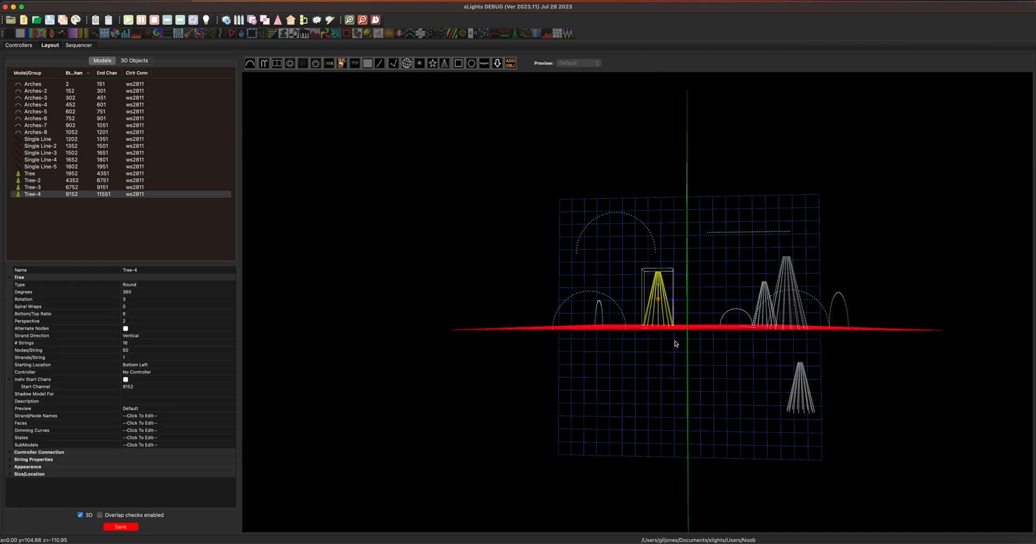
{"action": "mouse_move", "coordinate": [539, 376]}
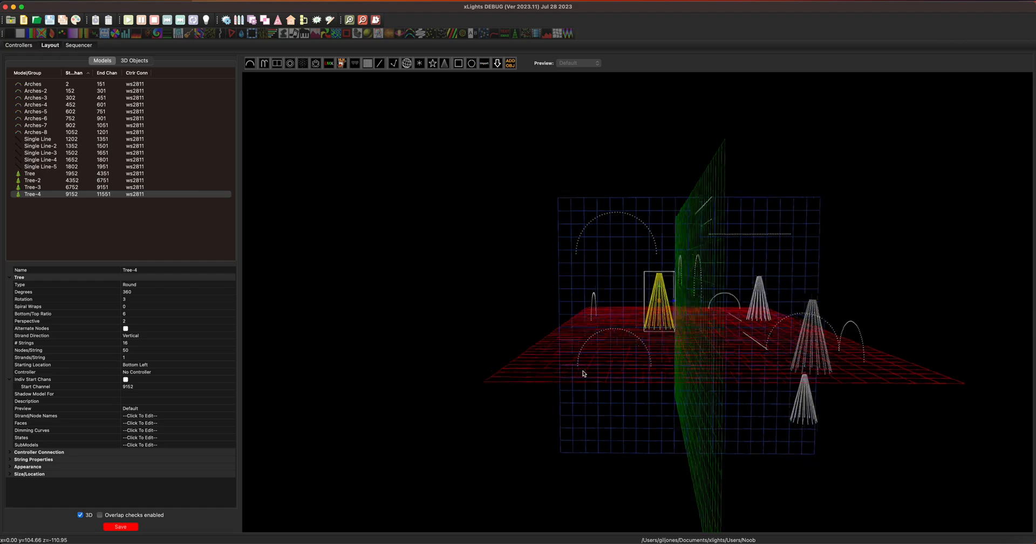
{"action": "left_click_drag", "start_coordinate": [582, 373], "coordinate": [647, 383]}
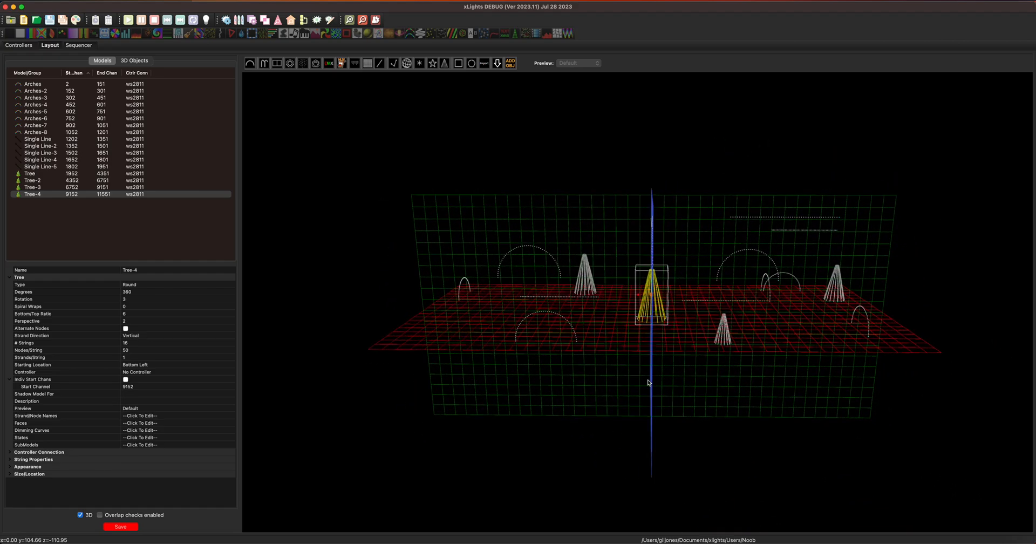
{"action": "mouse_move", "coordinate": [641, 389]}
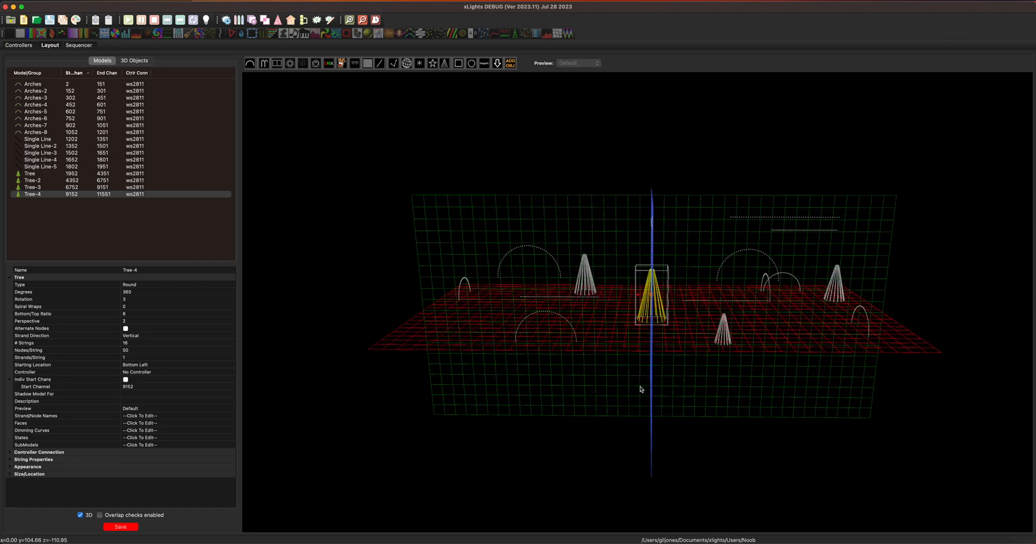
{"action": "left_click_drag", "start_coordinate": [641, 389], "coordinate": [635, 388]}
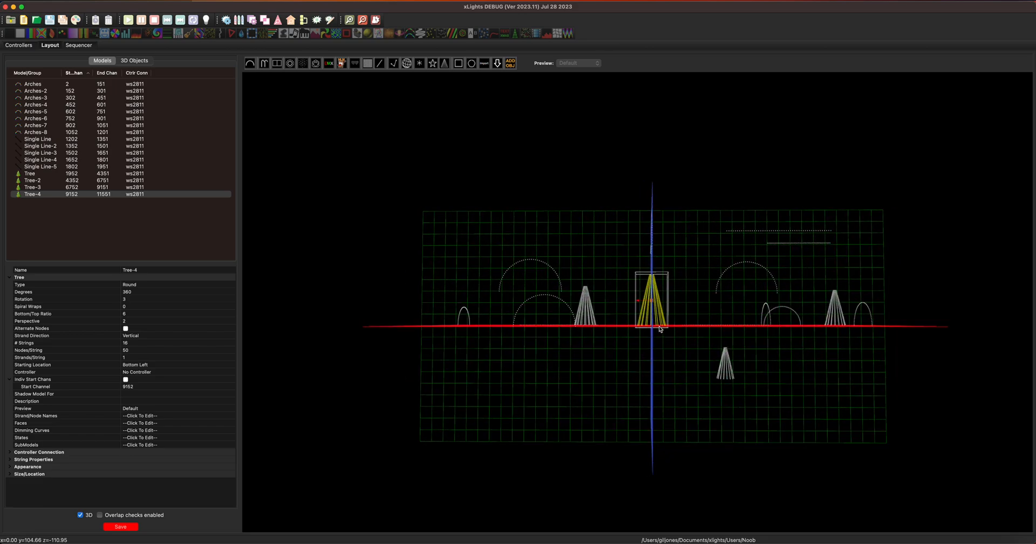
{"action": "mouse_move", "coordinate": [659, 330]}
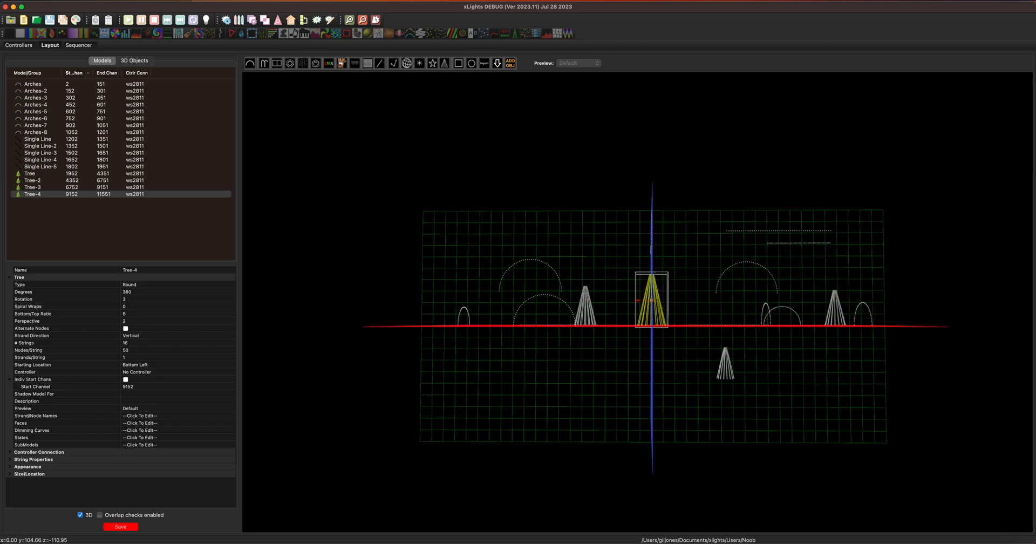
{"action": "mouse_move", "coordinate": [910, 7]}
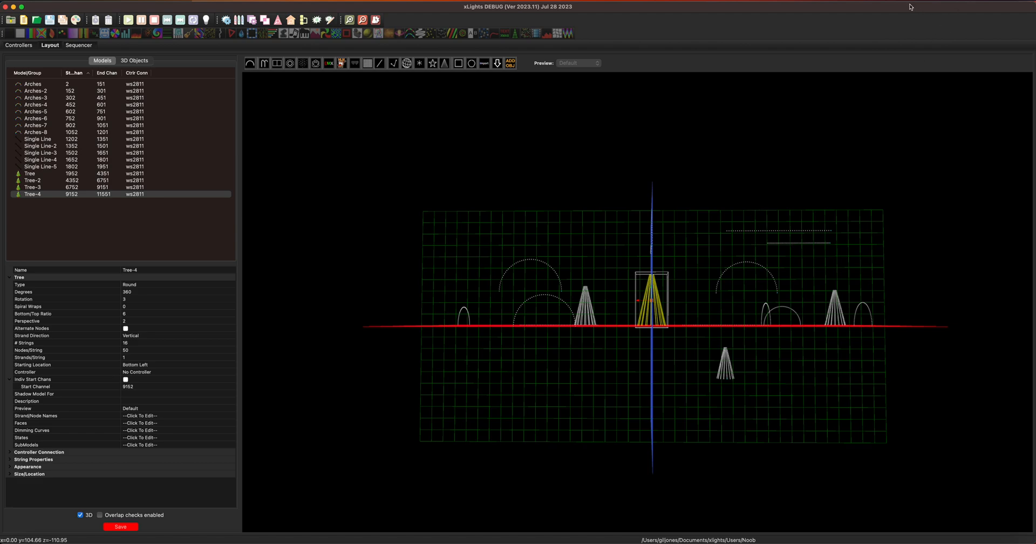
{"action": "mouse_move", "coordinate": [806, 138]}
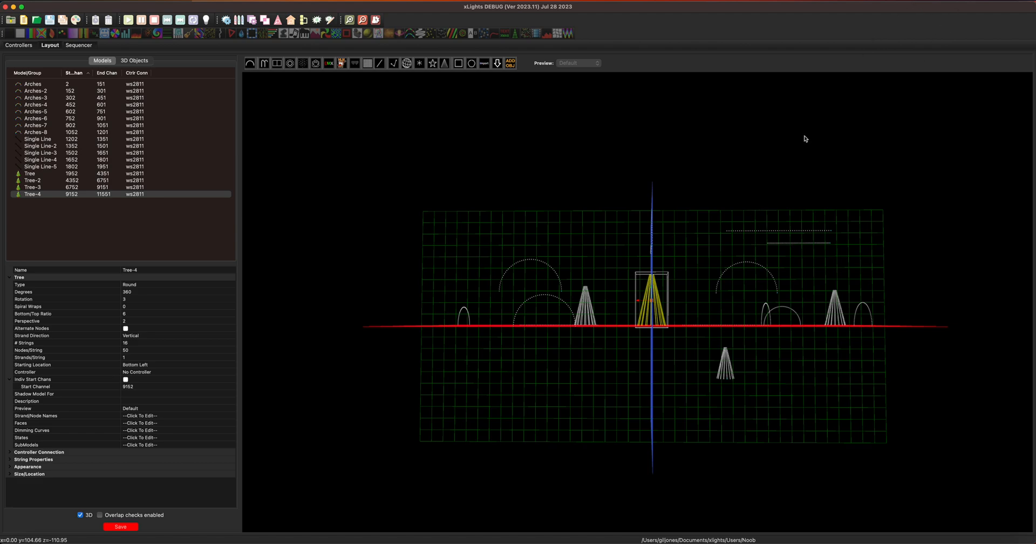